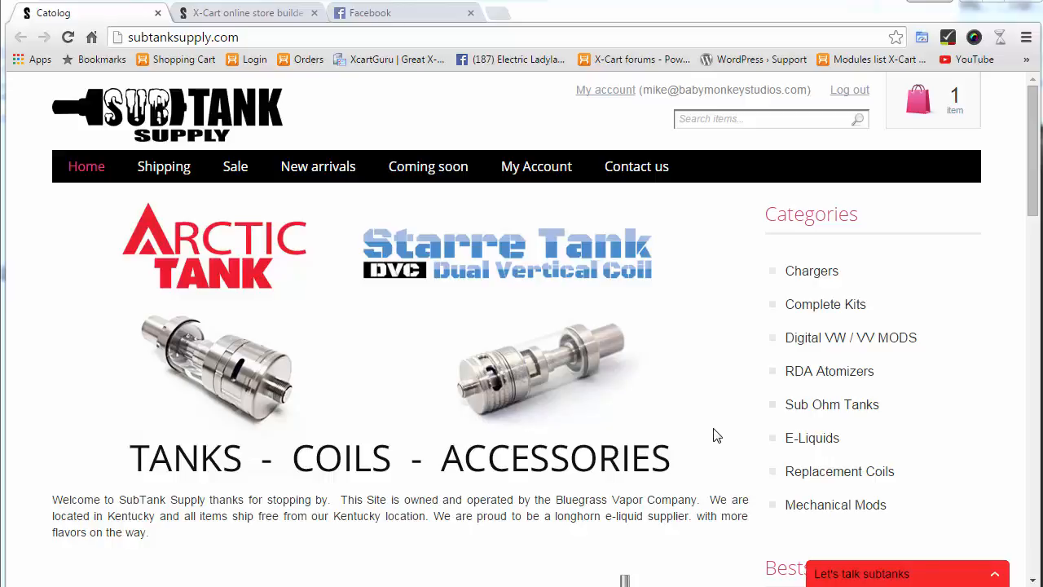
mouse_move(723, 430)
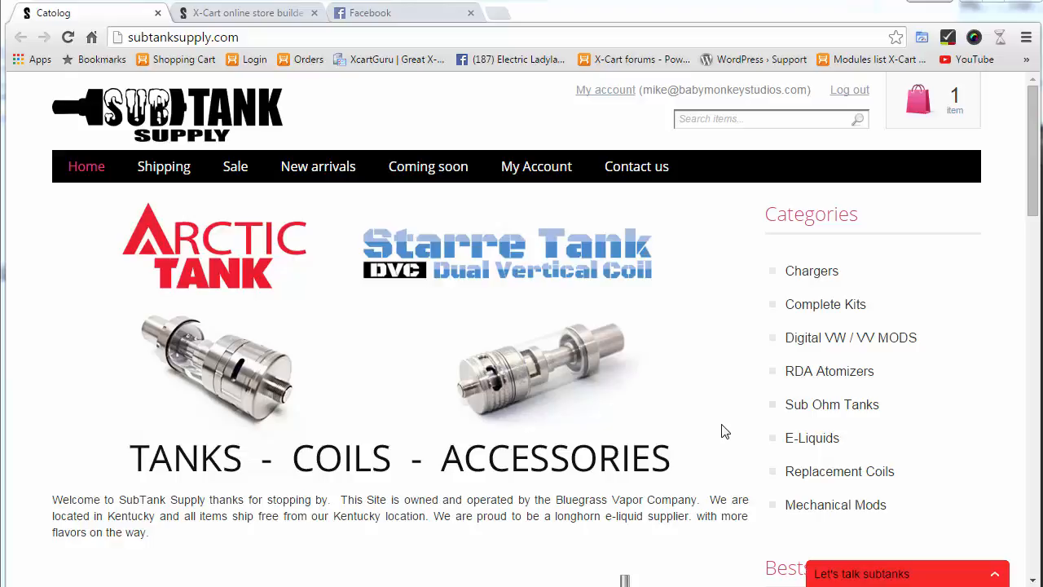
mouse_move(732, 430)
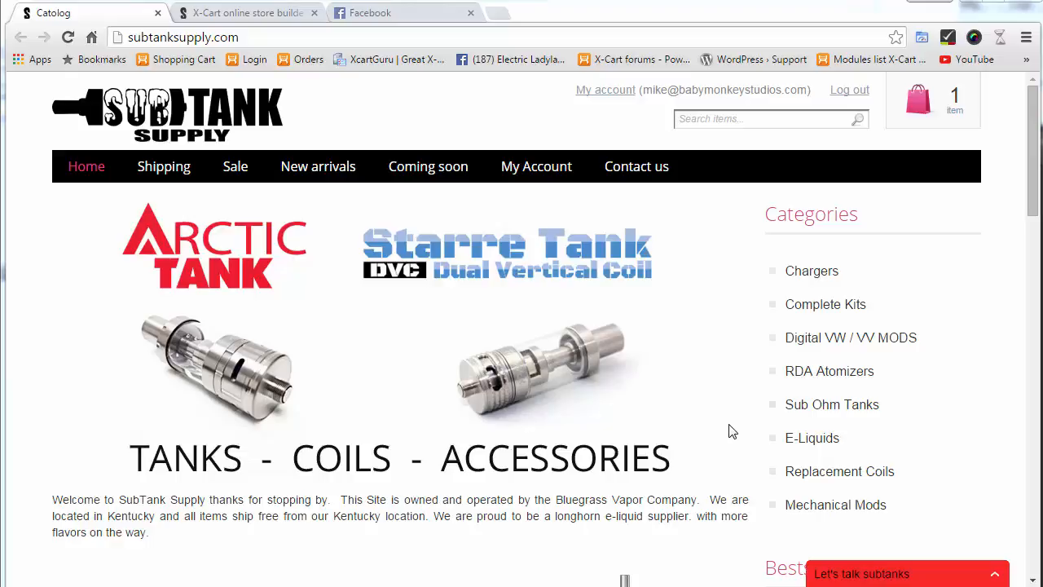
mouse_move(733, 430)
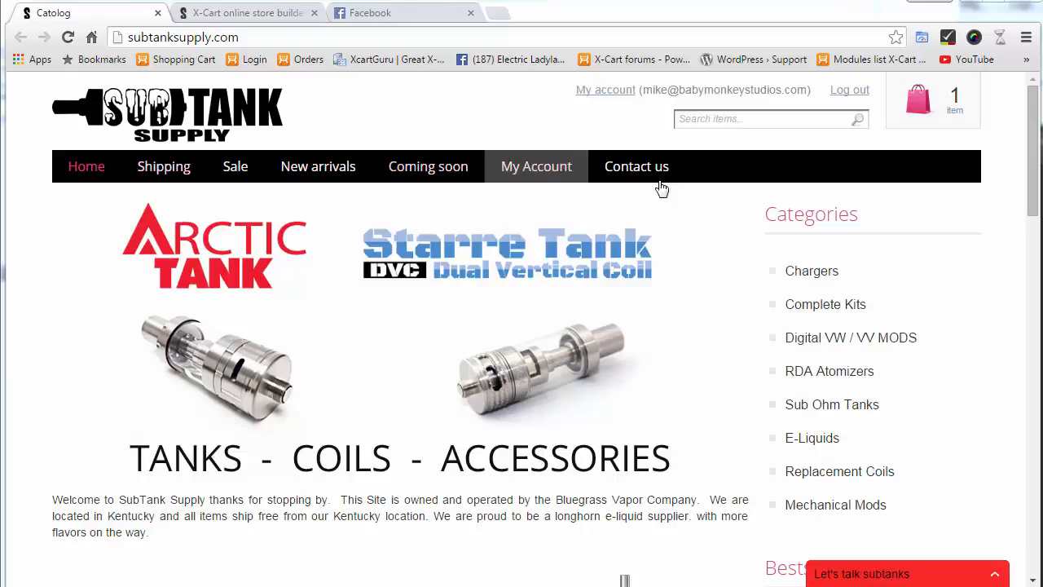
- Switch to the admin dashboard and bring up Content > Pages listing the existing pages
scroll("down", 3)
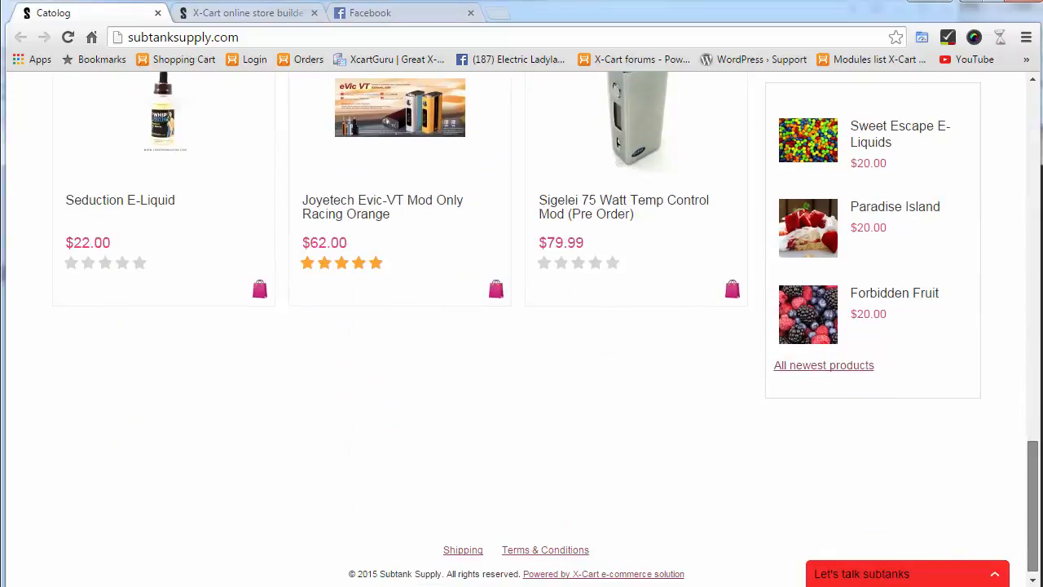
scroll("down", 3)
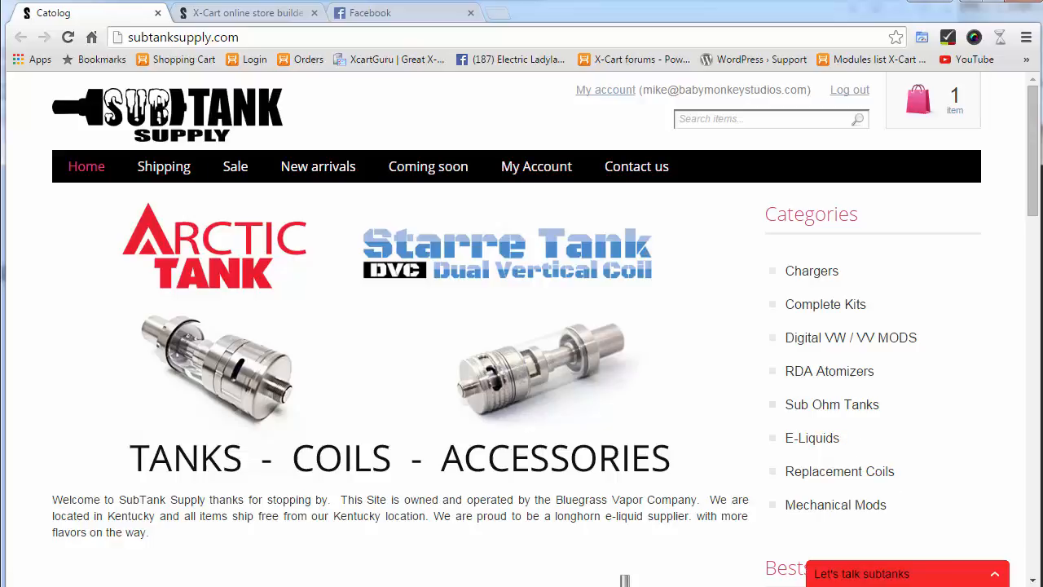
left_click(247, 13)
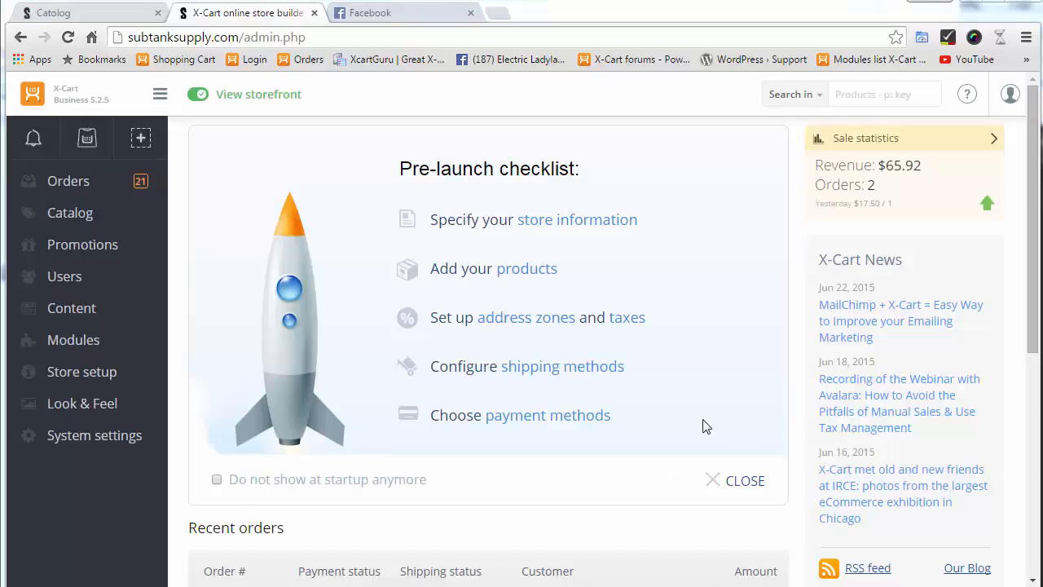
mouse_move(684, 418)
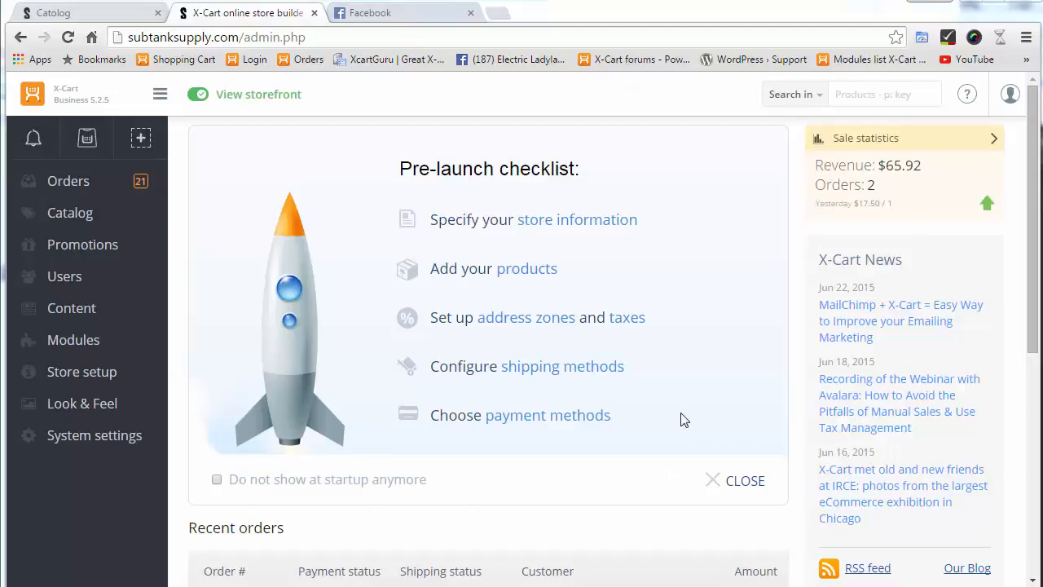
mouse_move(196, 307)
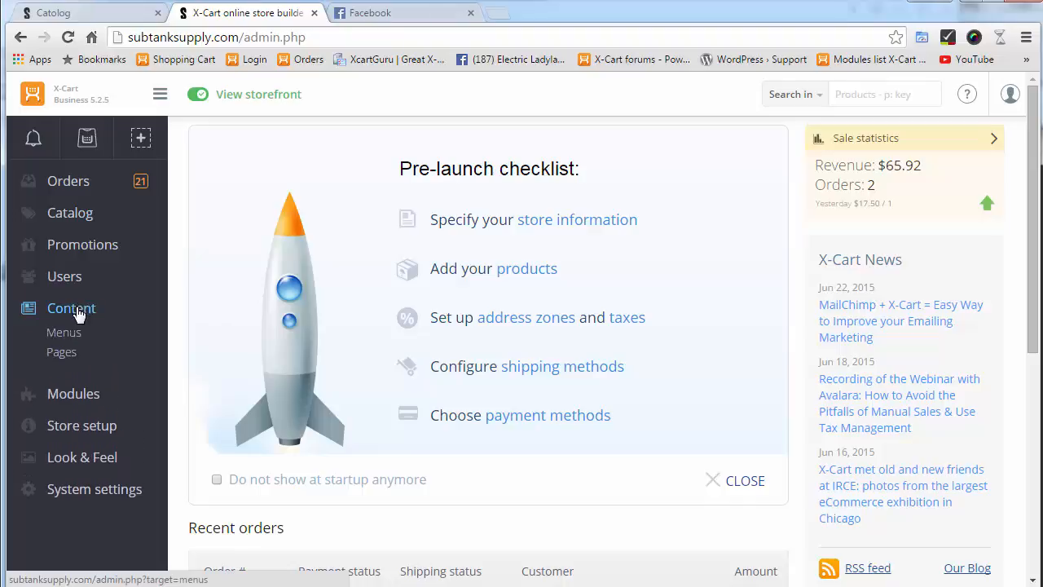
mouse_move(61, 352)
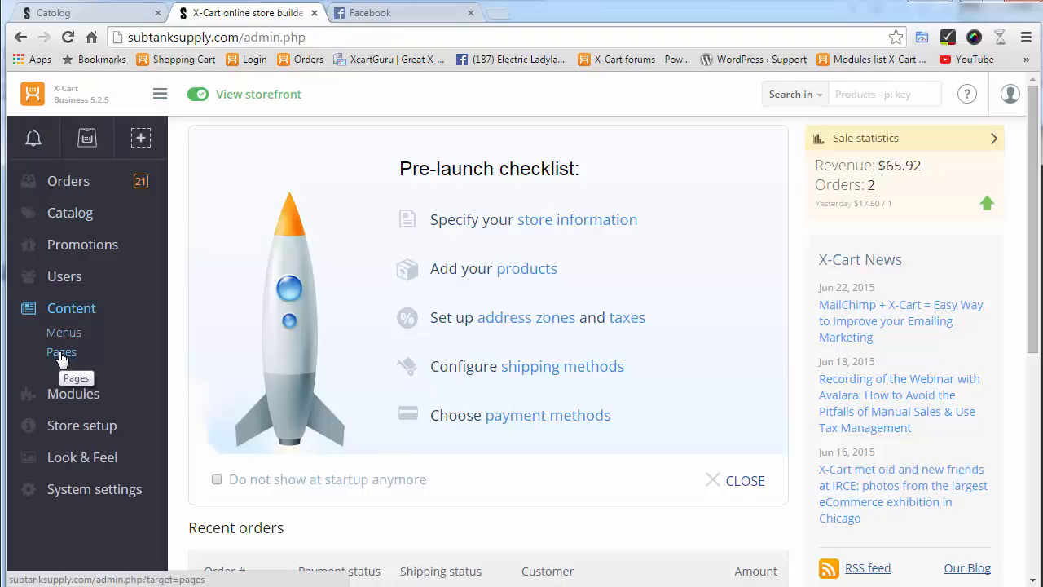
left_click(62, 352)
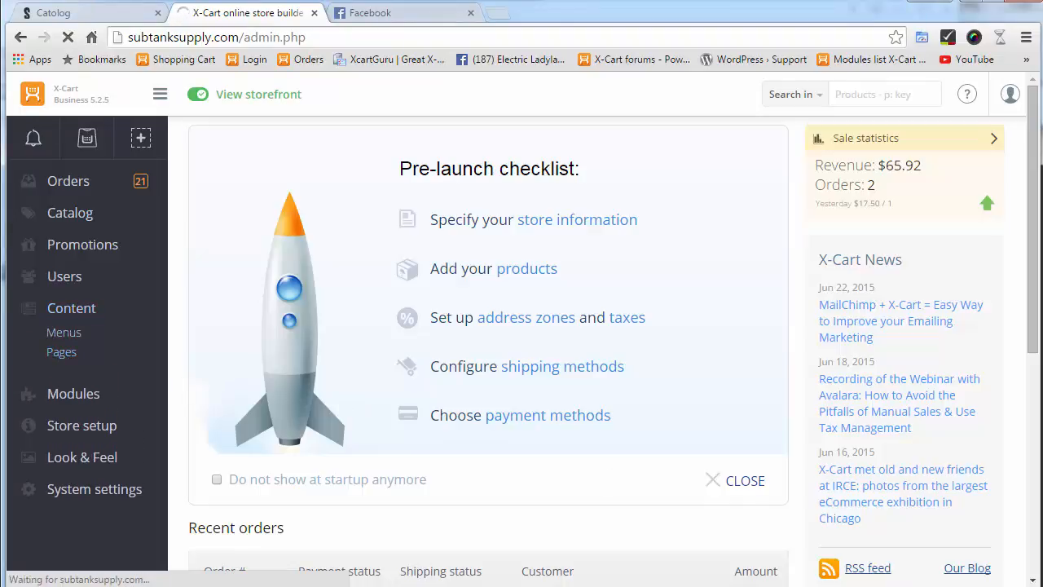
left_click(62, 352)
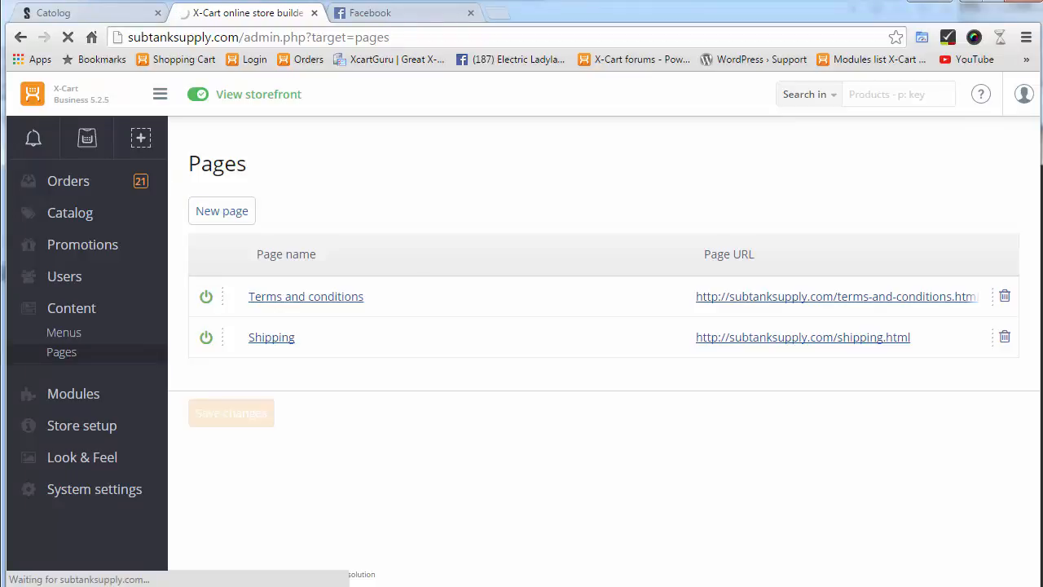
- Create a new page named 'About Us' with manual clean URL 'about-us' instead of autogenerated
left_click(222, 210)
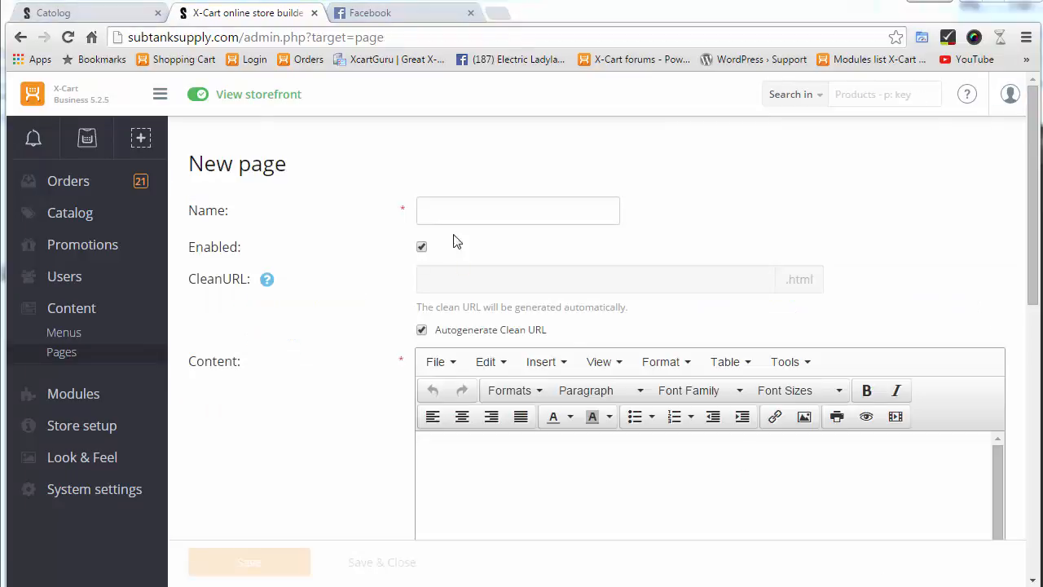
left_click(518, 210)
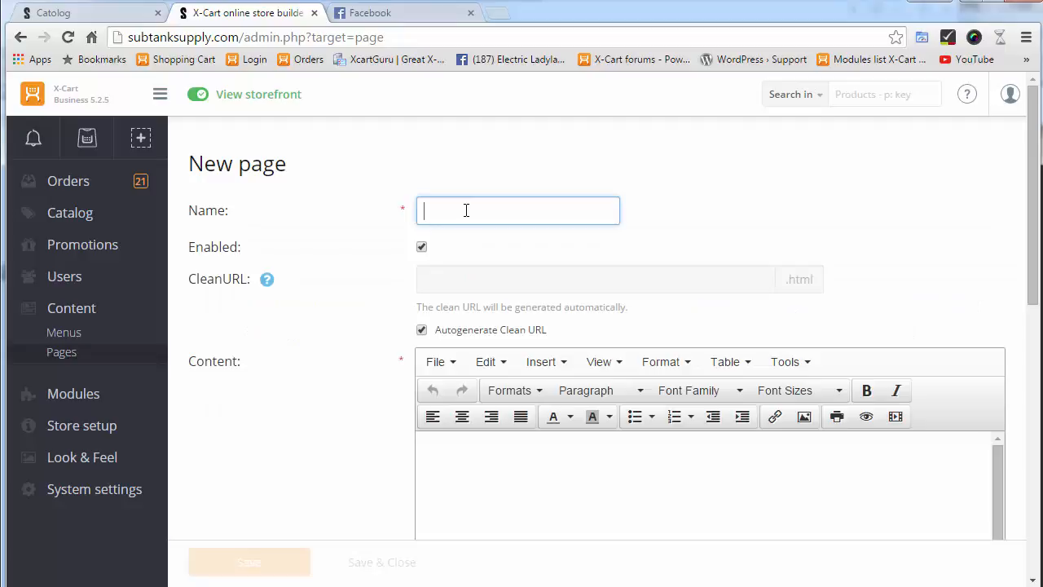
type("About Us")
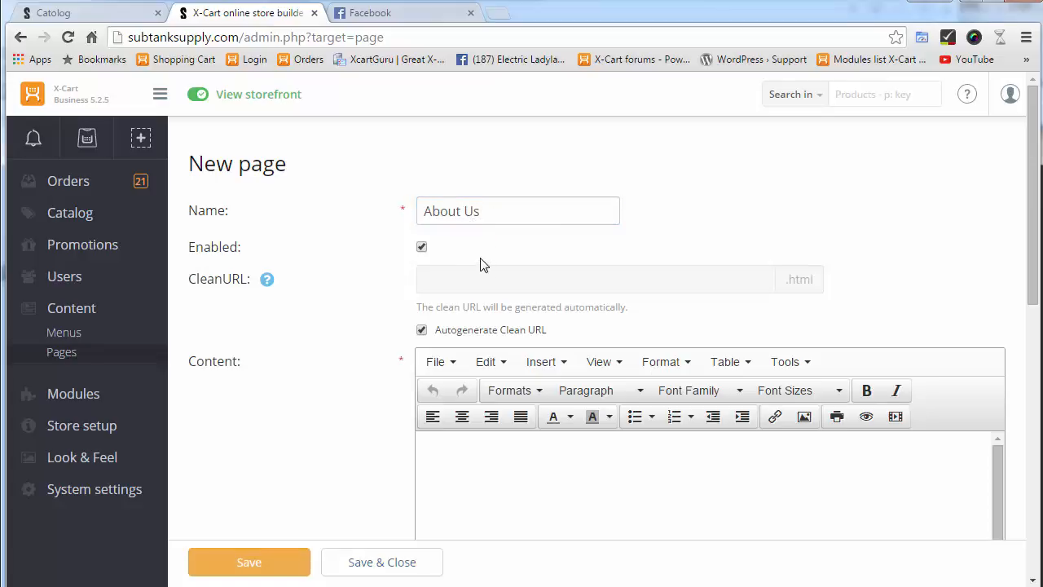
mouse_move(512, 331)
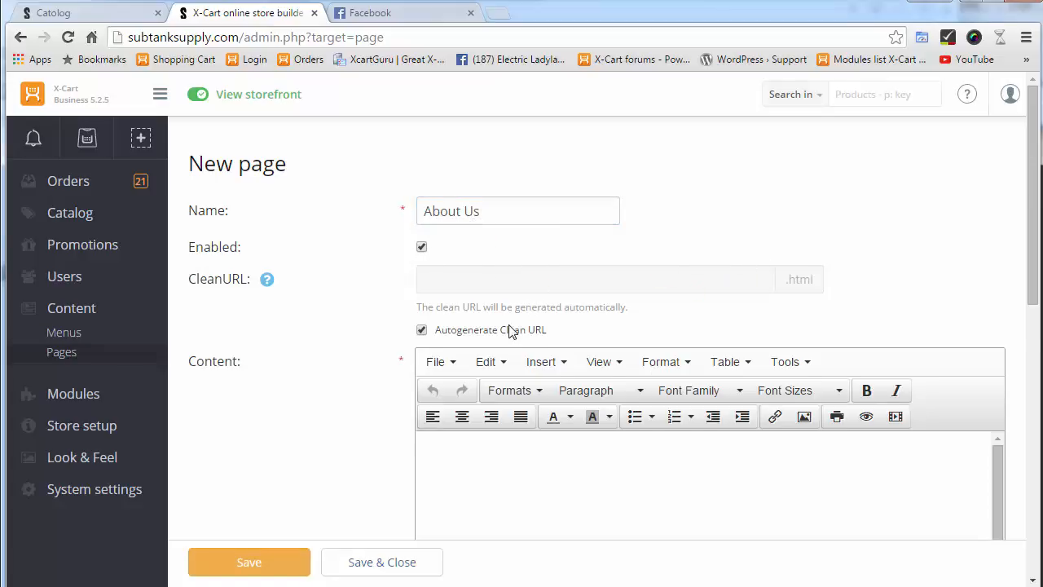
scroll("down", 3)
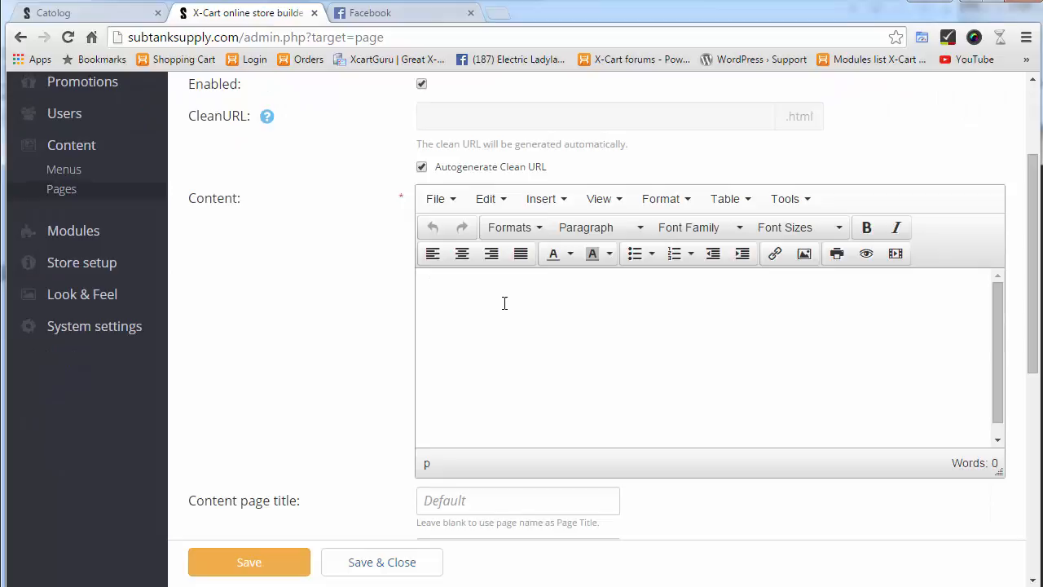
left_click(421, 167)
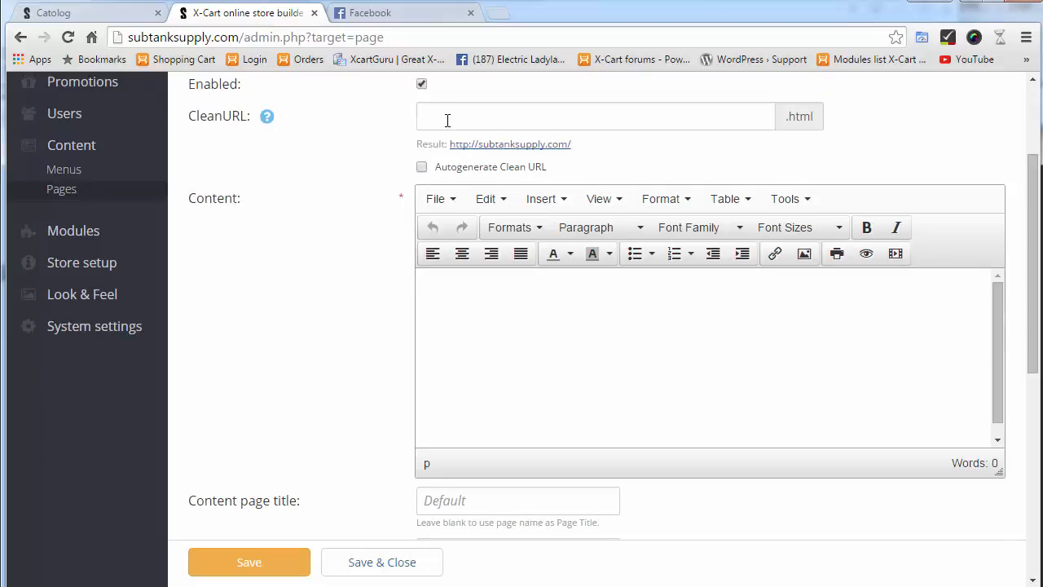
type("about")
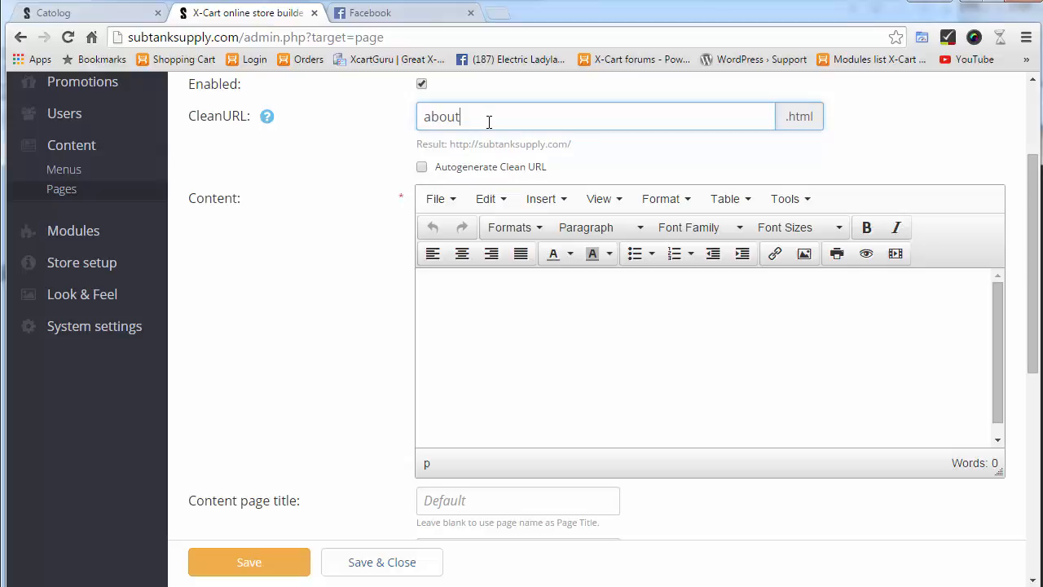
type("-us")
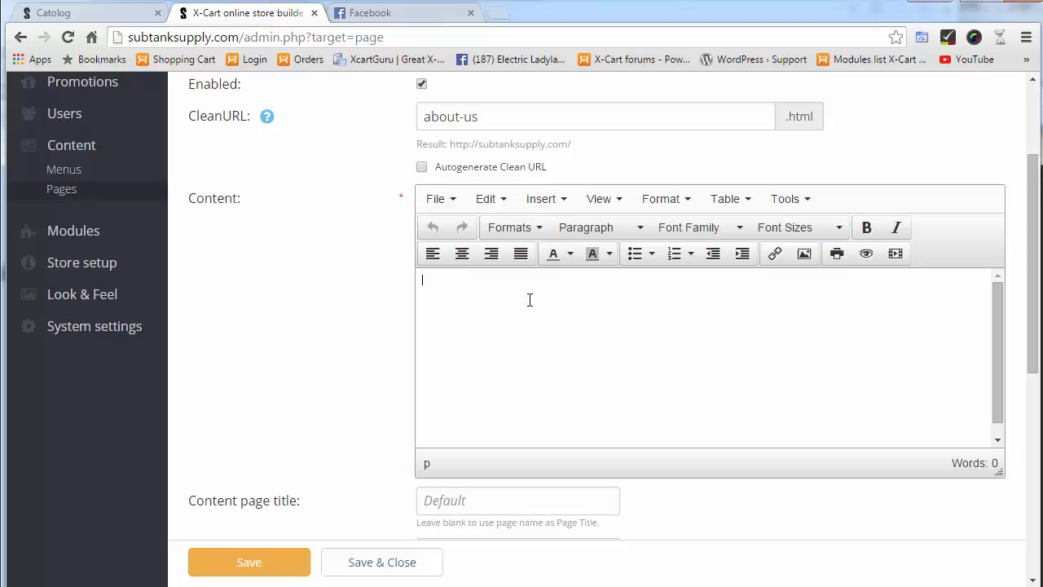
mouse_move(803, 255)
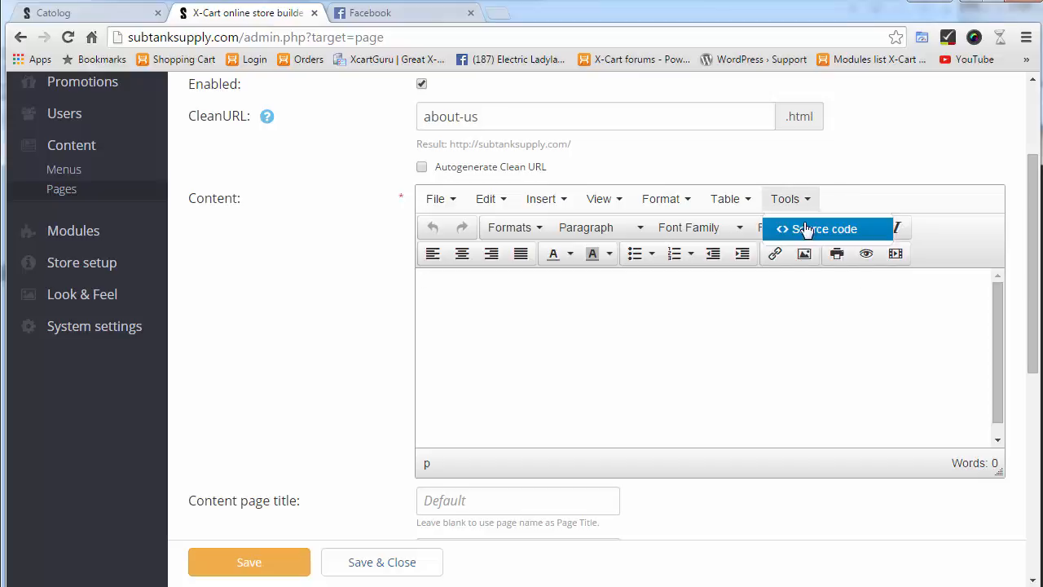
mouse_move(806, 222)
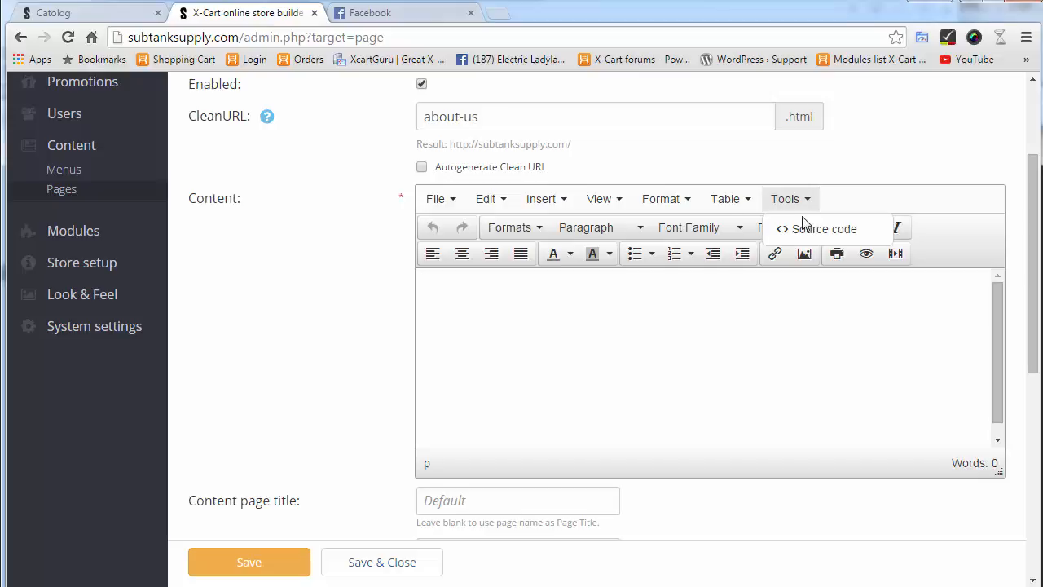
mouse_move(823, 228)
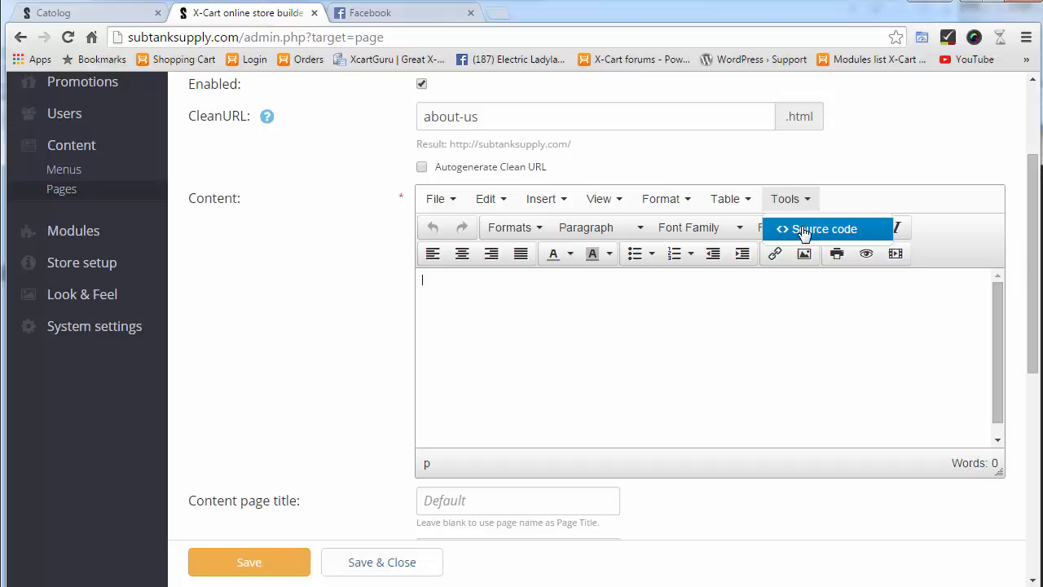
- In the content's HTML source, enter an <h2>Subtank Supply</h2> heading
left_click(818, 228)
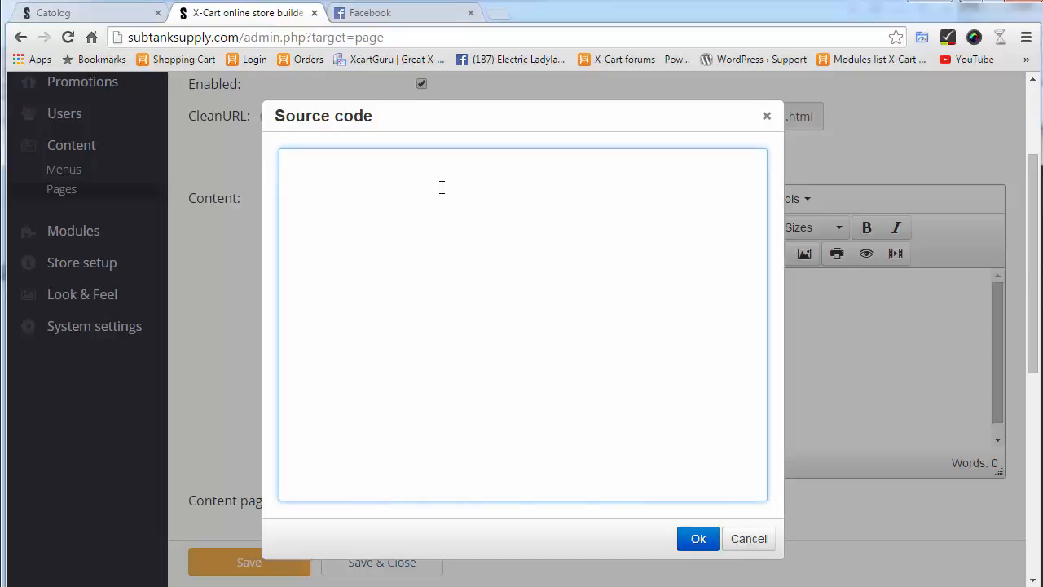
type("<h2>")
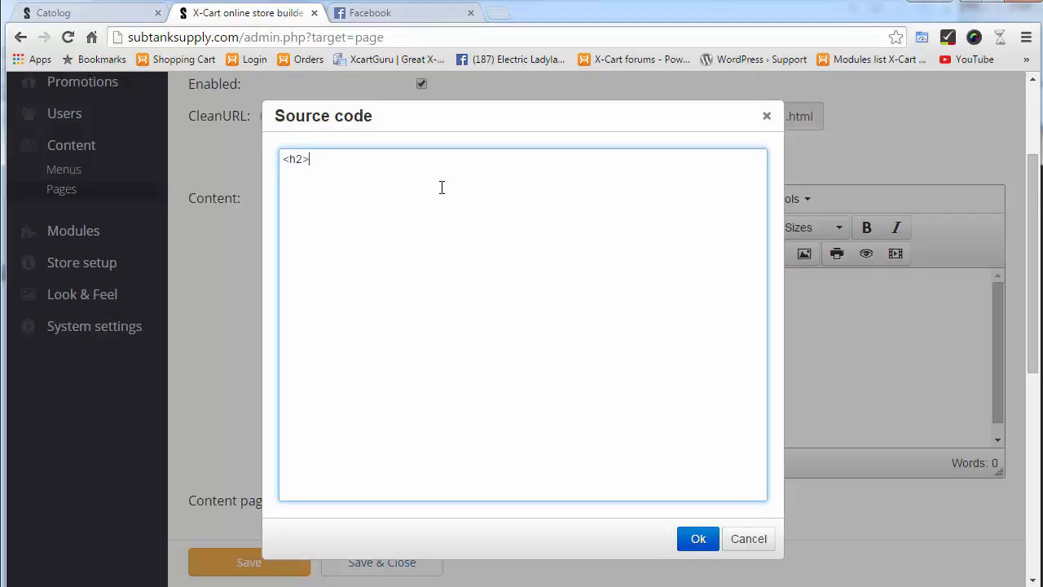
type("subt")
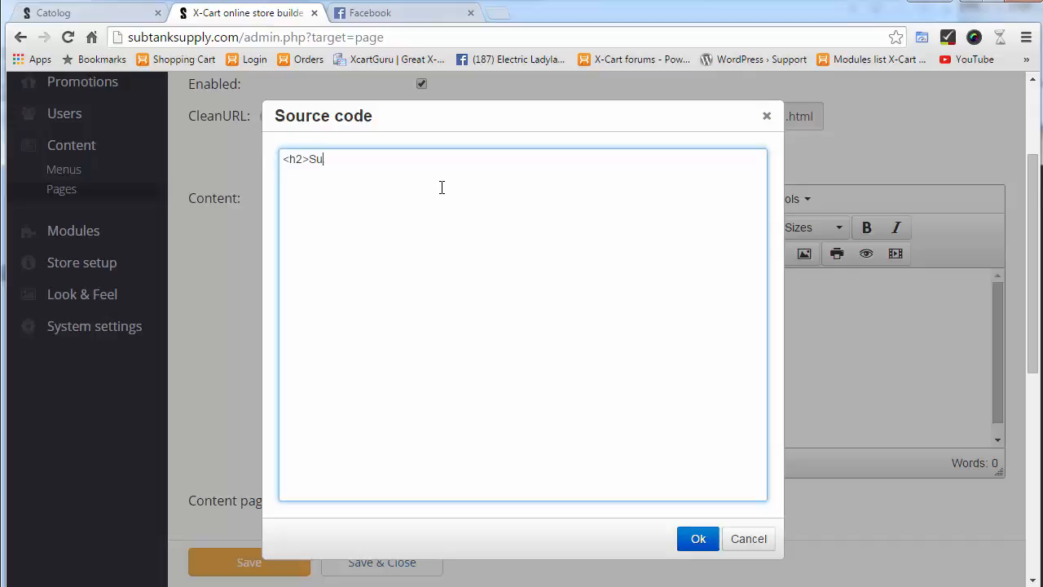
type("btank S")
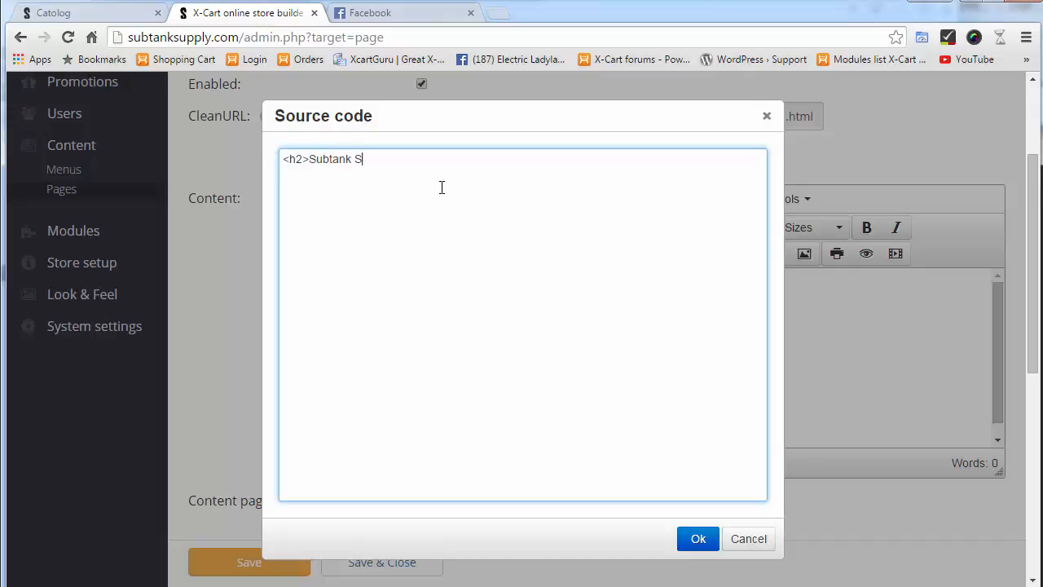
type("upply")
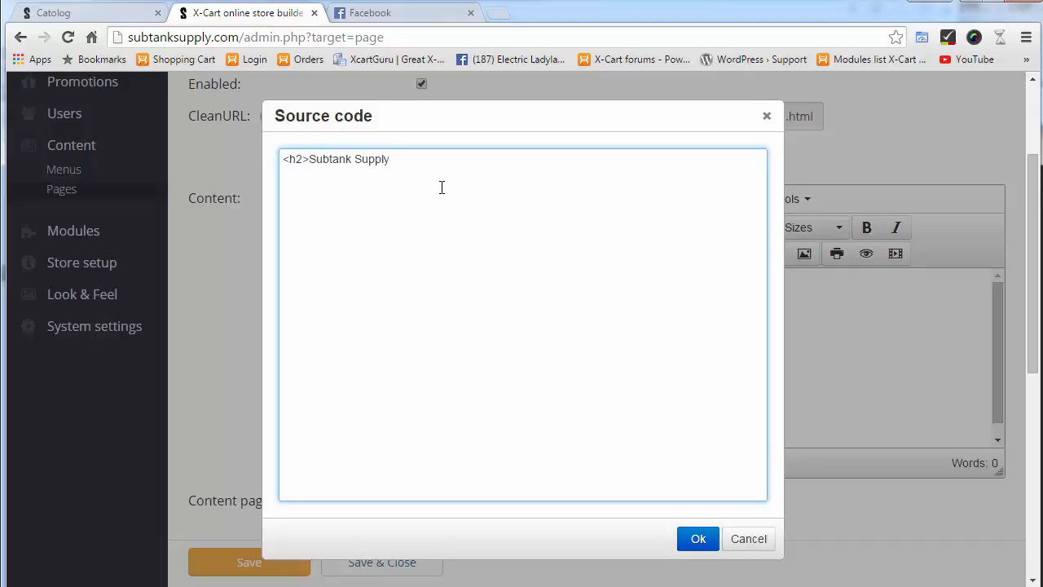
type("</h2>")
type("<p>")
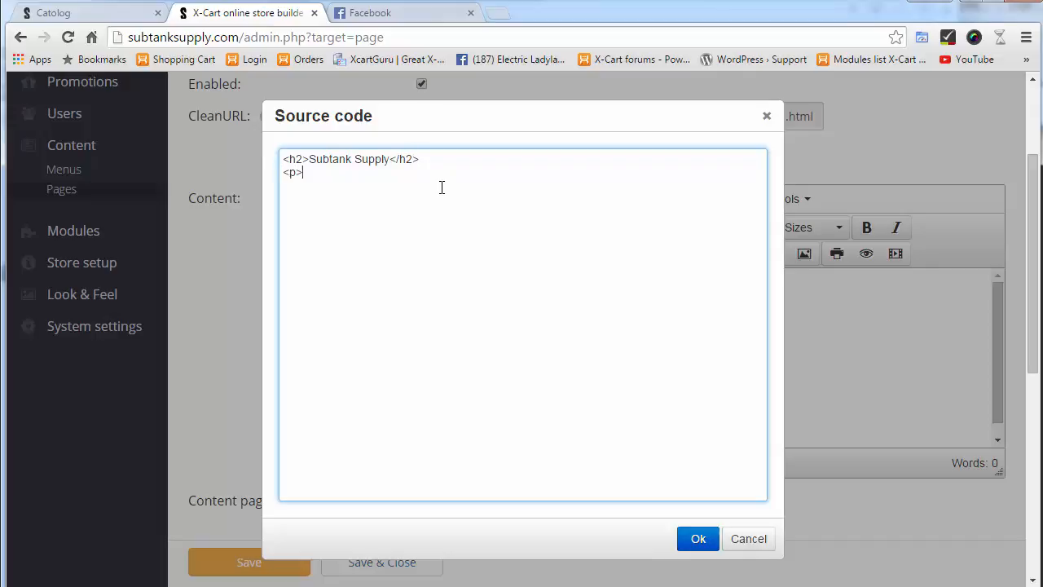
- Add a paragraph saying Subtank Supply was founded in 2010 and apply the source
type("</")
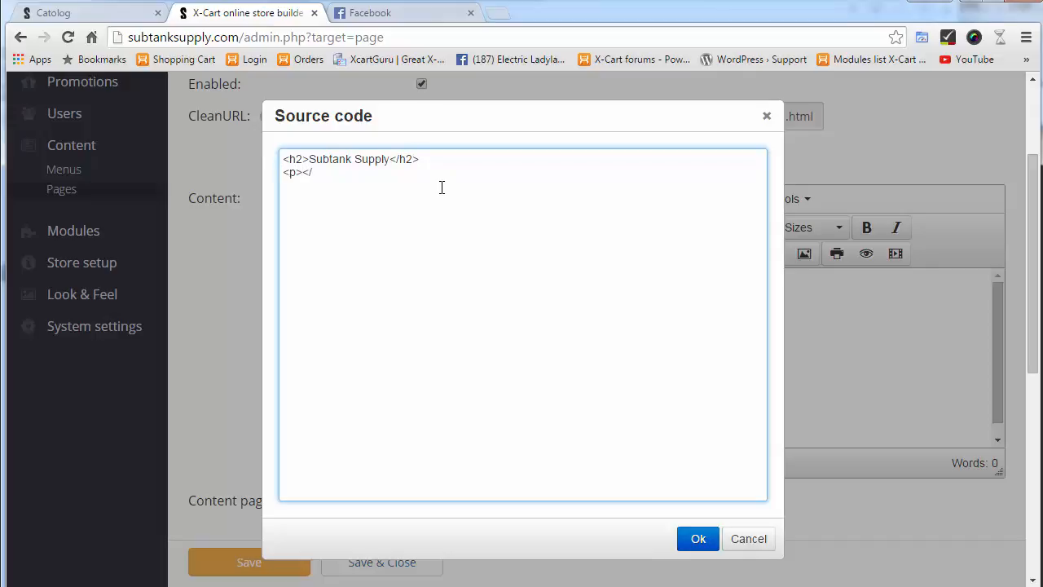
type("p>")
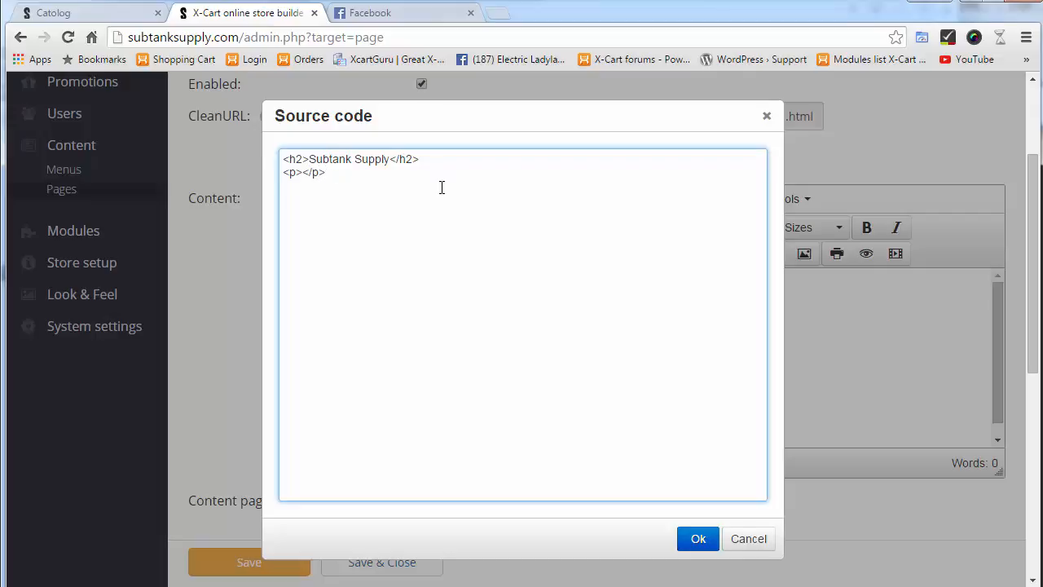
type("Subtank")
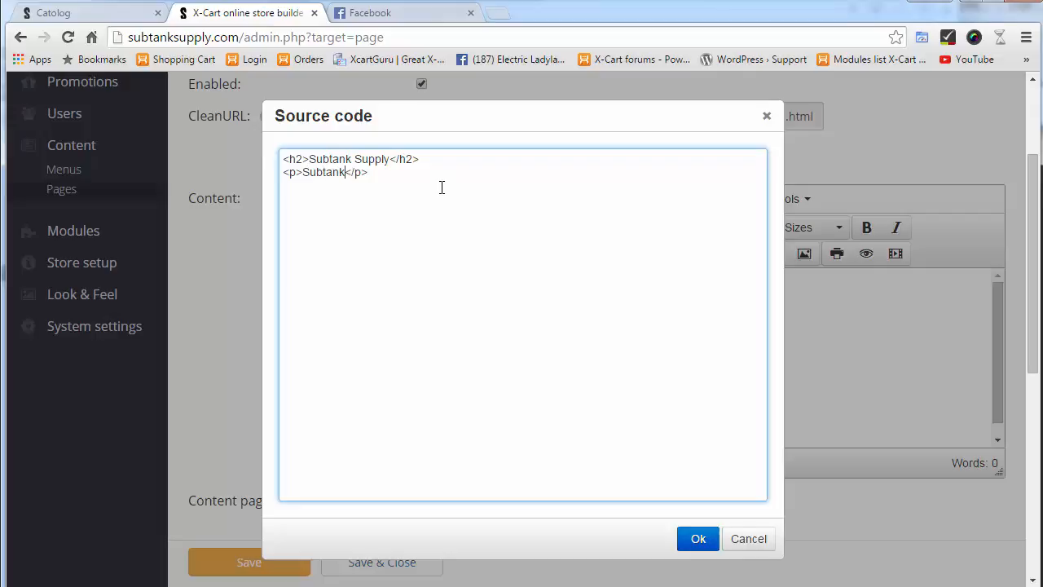
type("Supply")
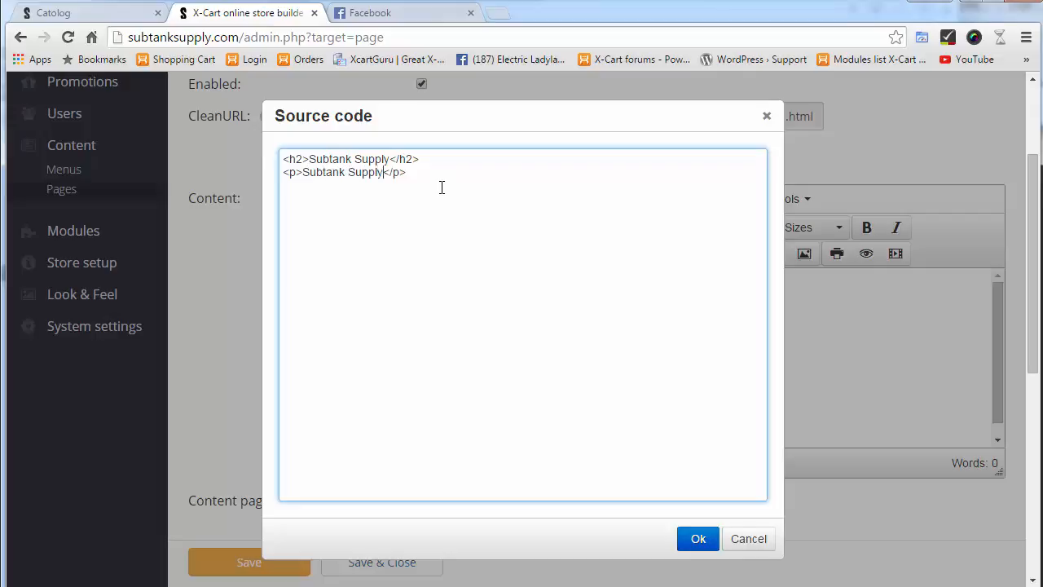
type("was founded in 201")
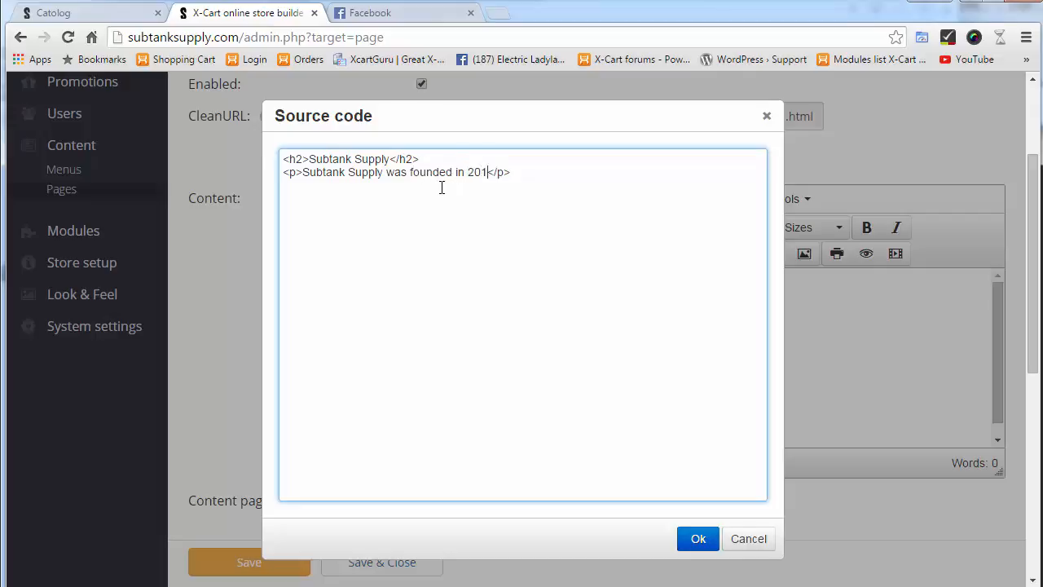
type("9")
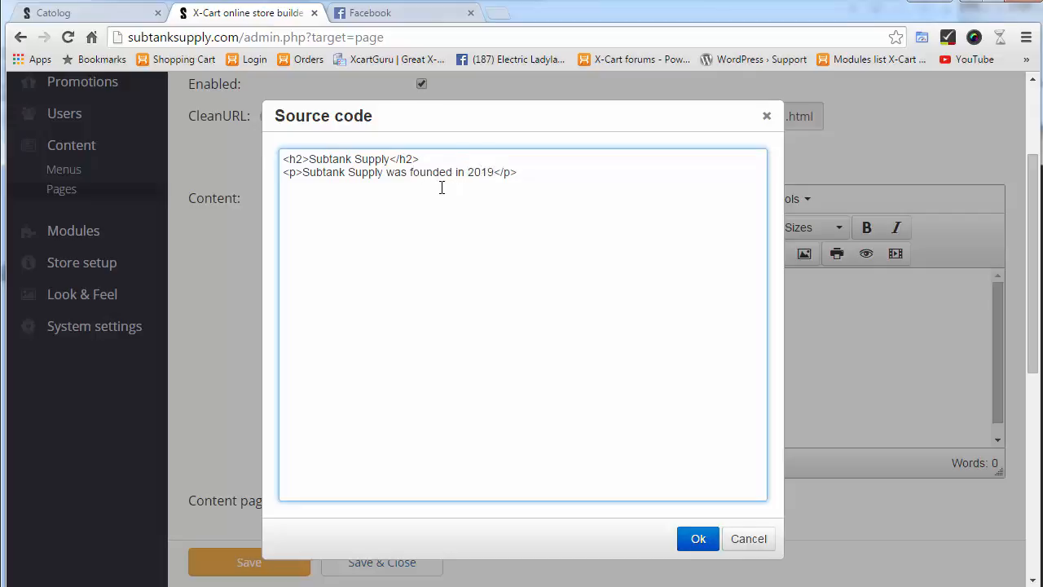
type("2010...")
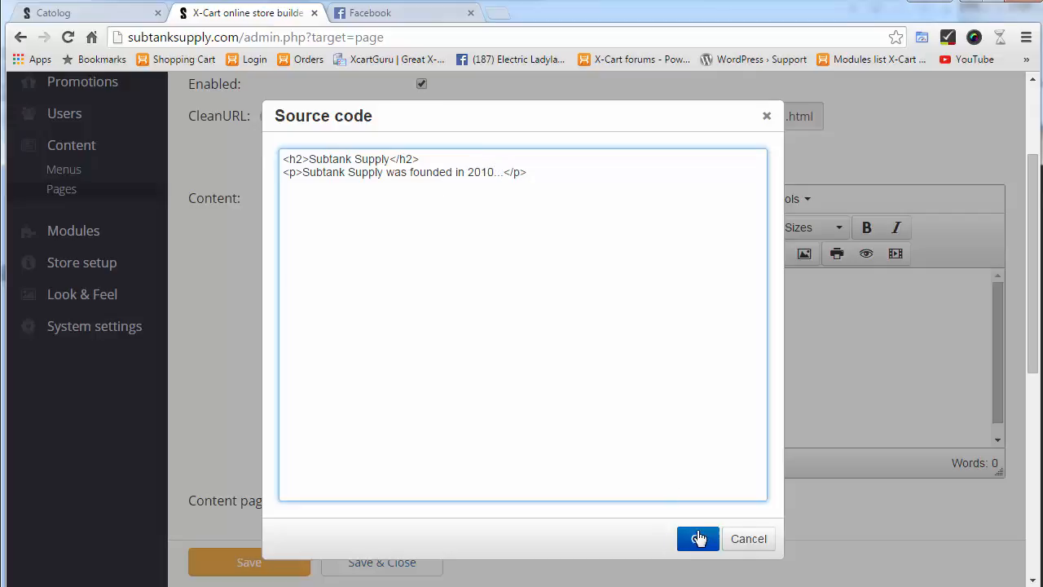
left_click(697, 538)
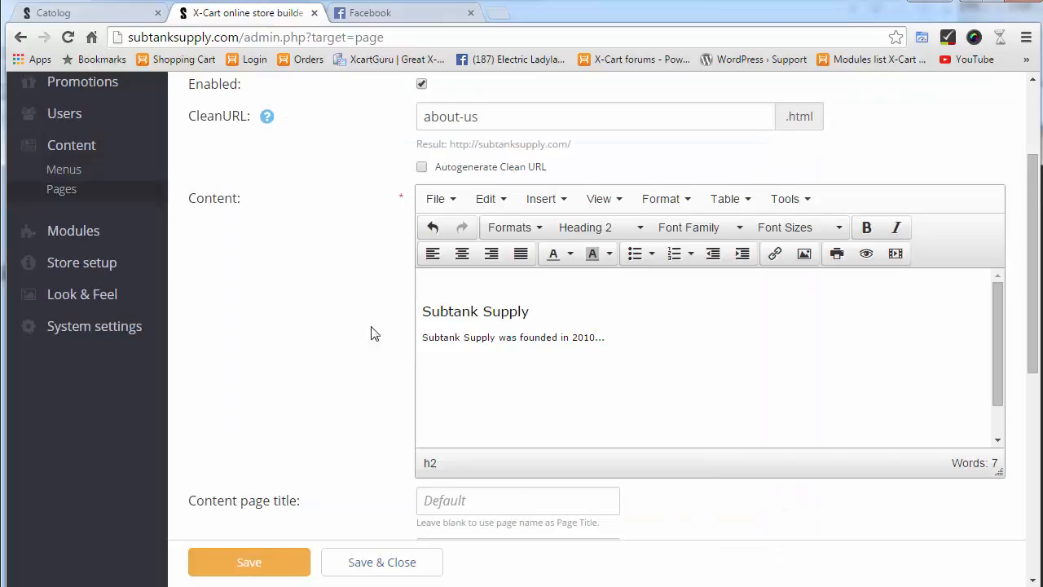
- Save the new About Us page, then go to the store's Menus list
scroll("down", 3)
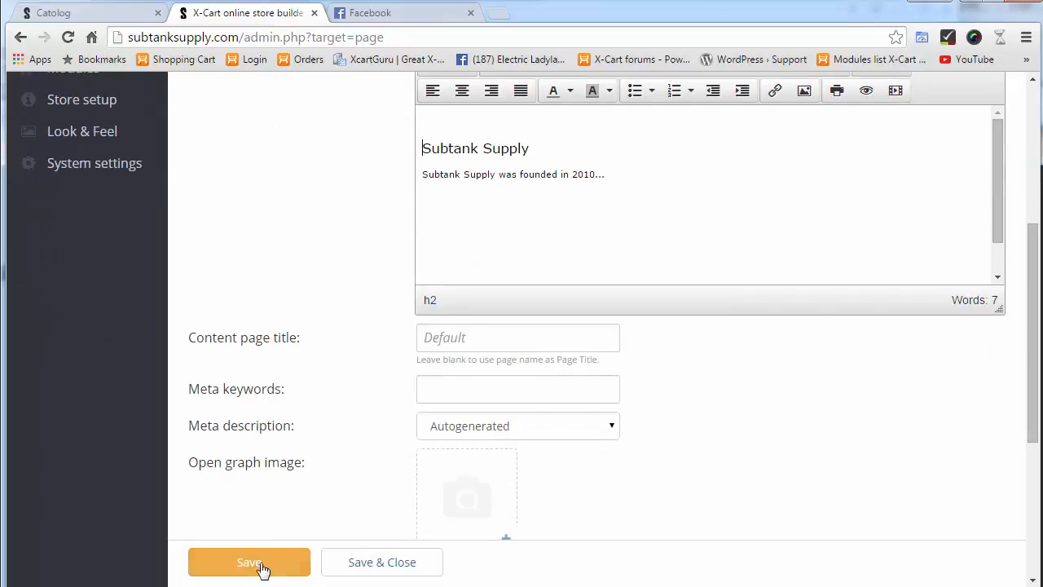
left_click(248, 560)
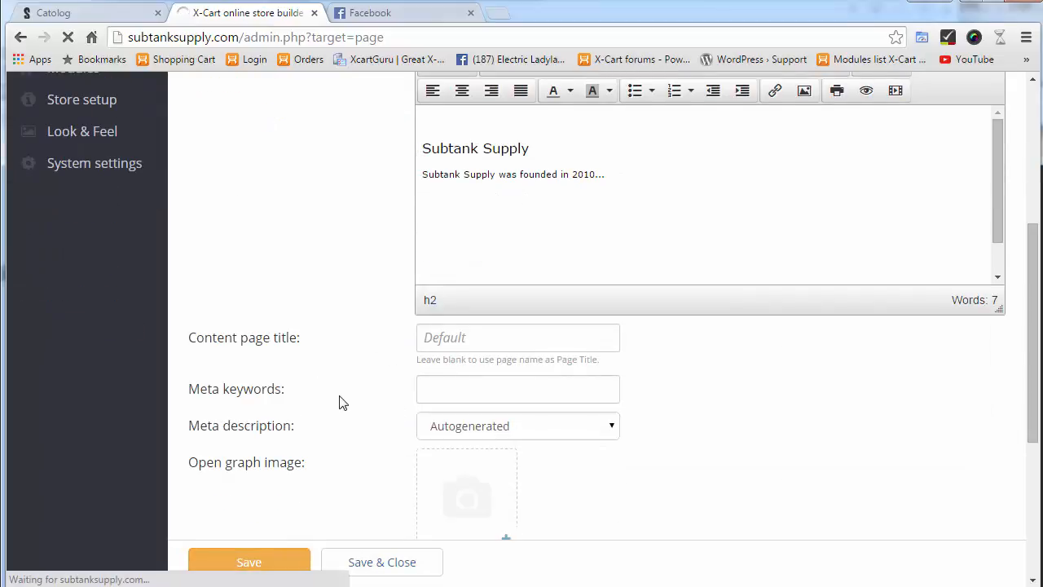
left_click(248, 560)
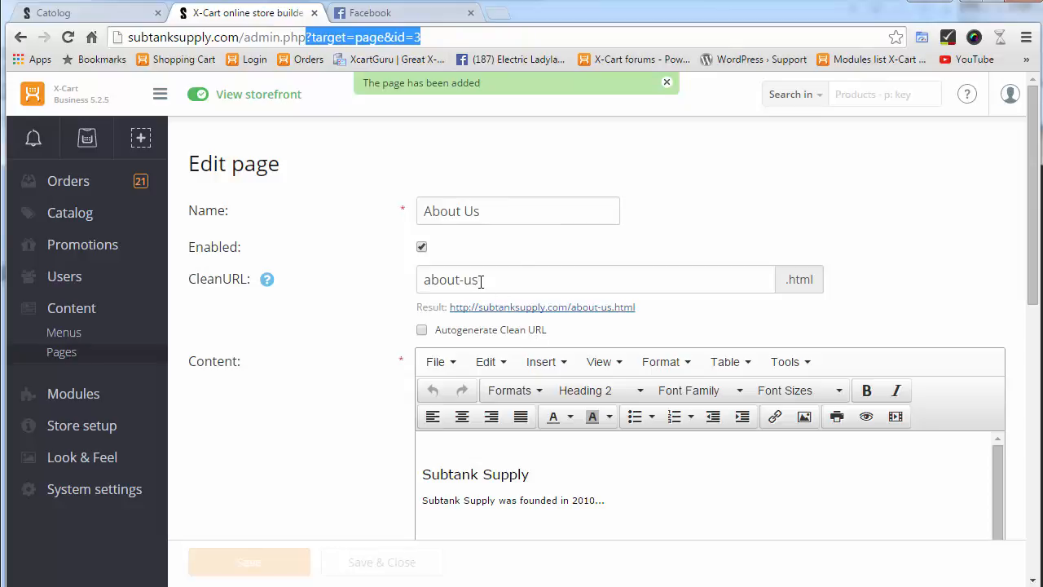
mouse_move(603, 290)
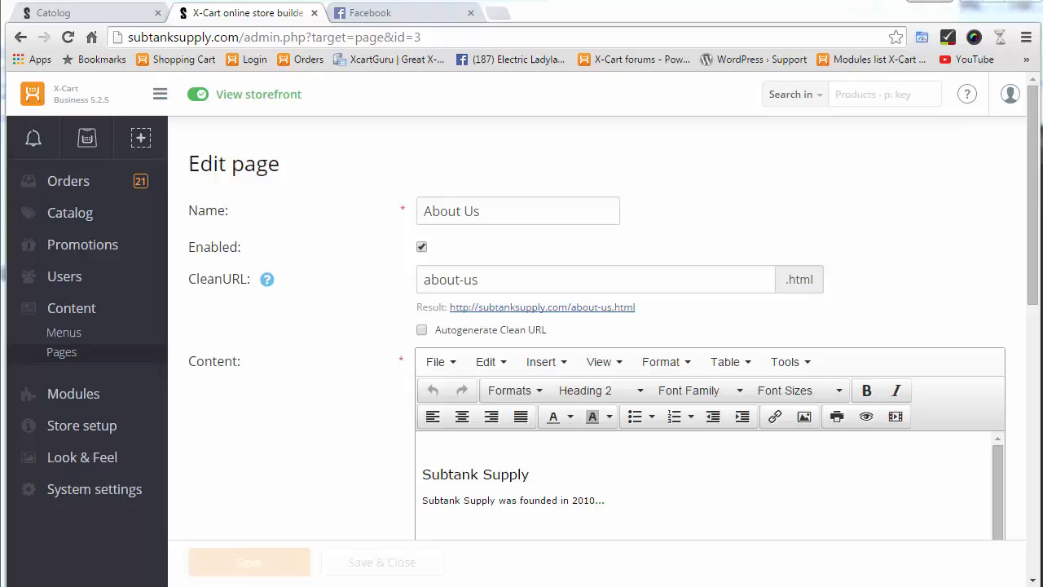
mouse_move(325, 394)
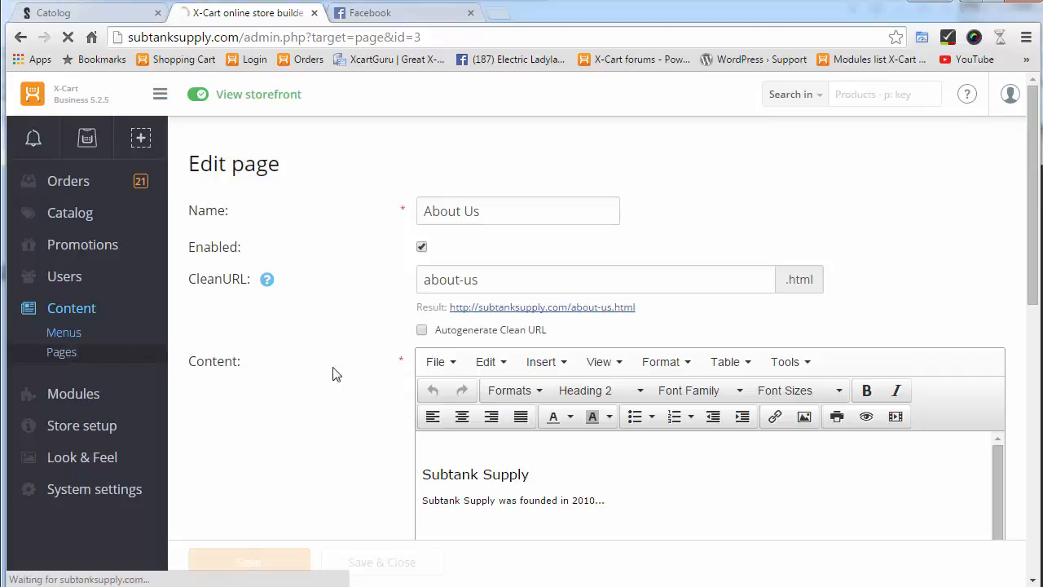
left_click(64, 332)
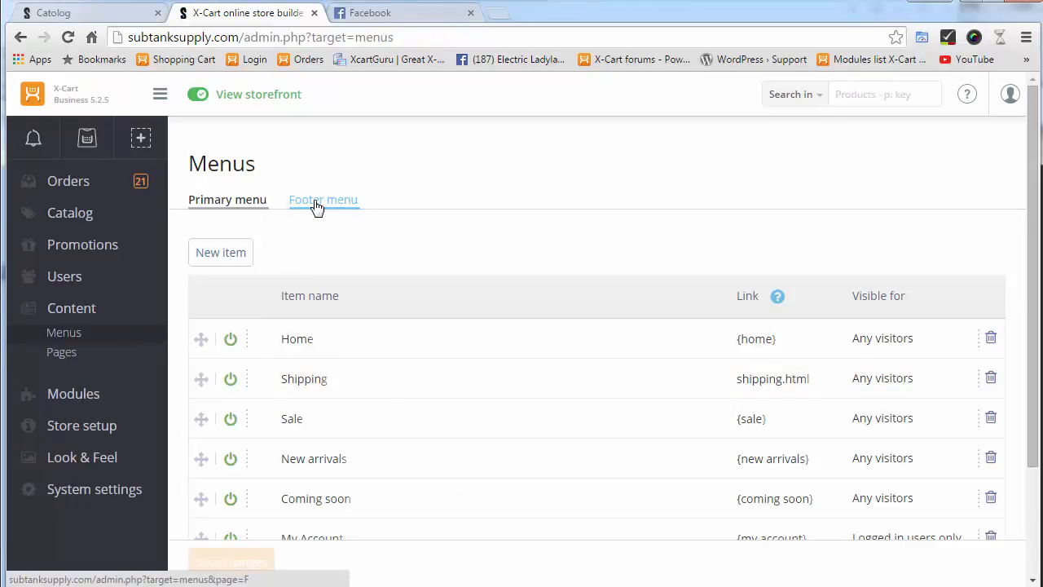
- Add a primary menu item 'About us' whose link is replaced with about-us.html and save it
scroll("down", 3)
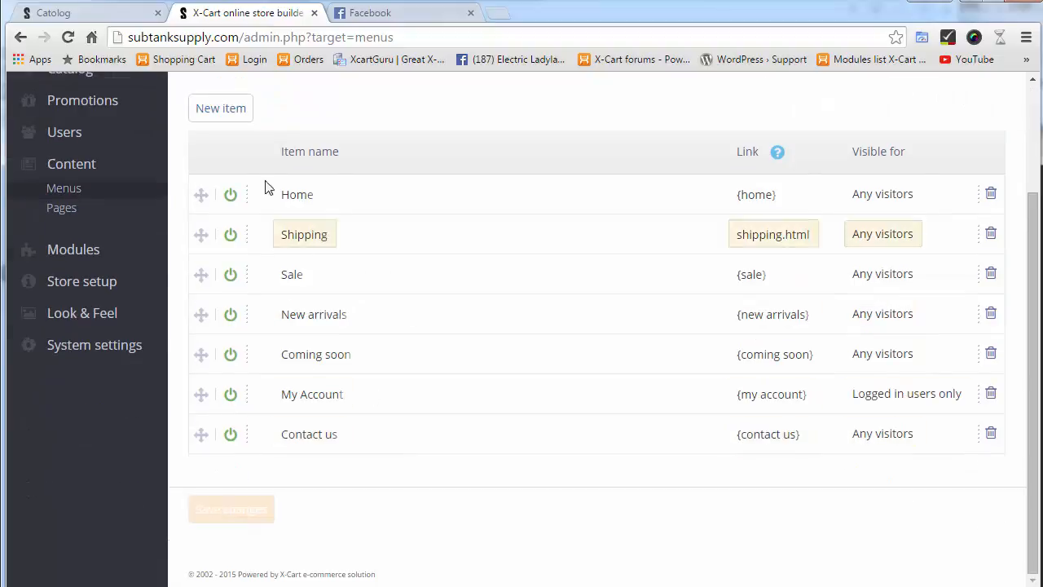
left_click(221, 108)
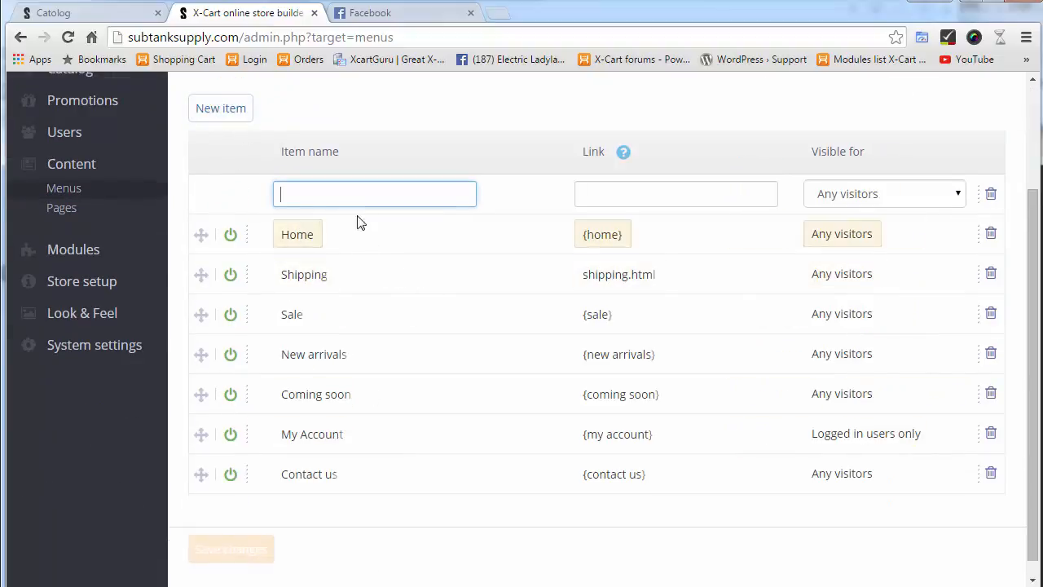
type("About us")
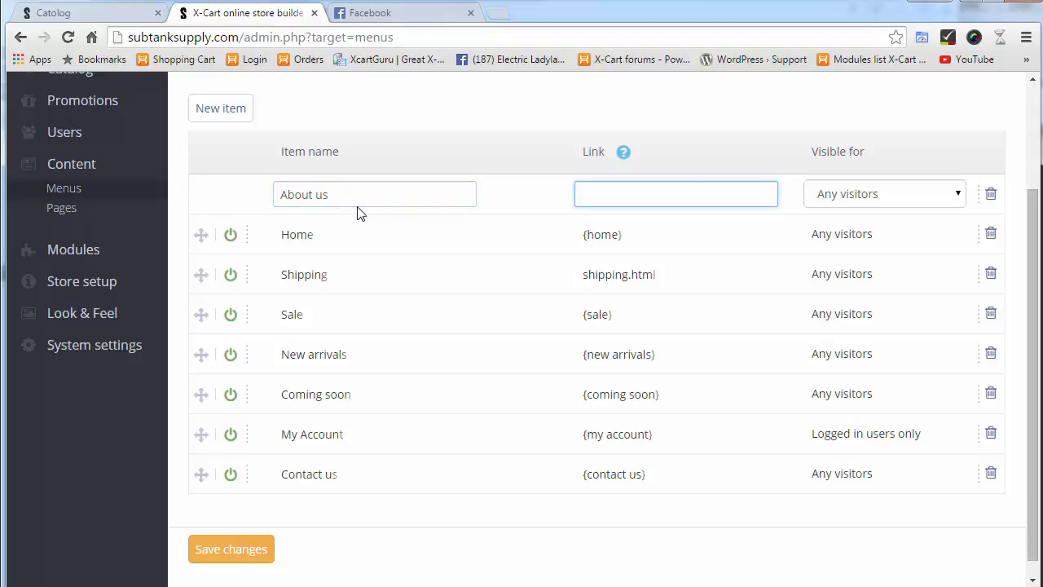
type("?target=page&id=3")
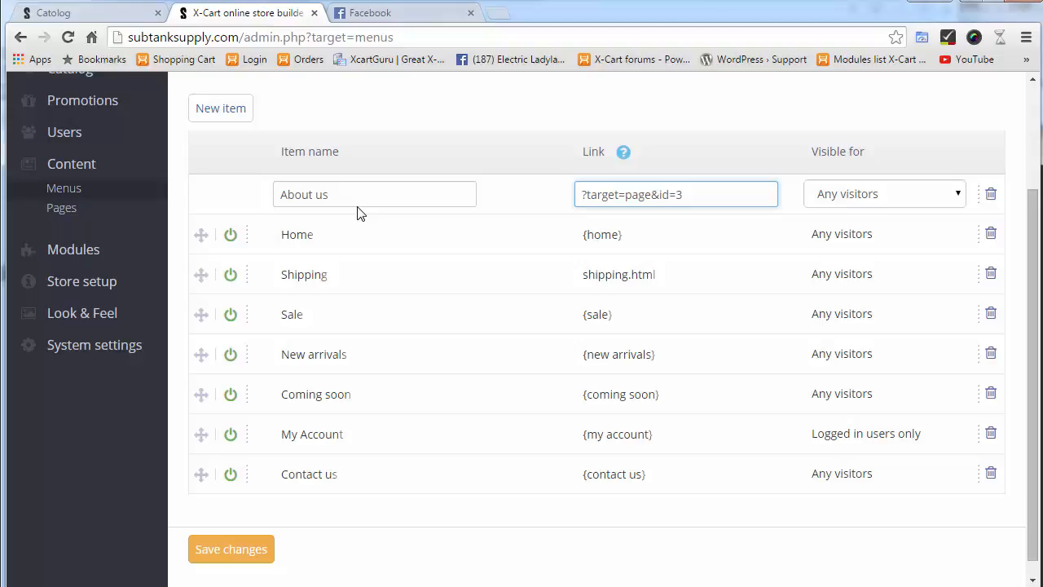
left_click(676, 194)
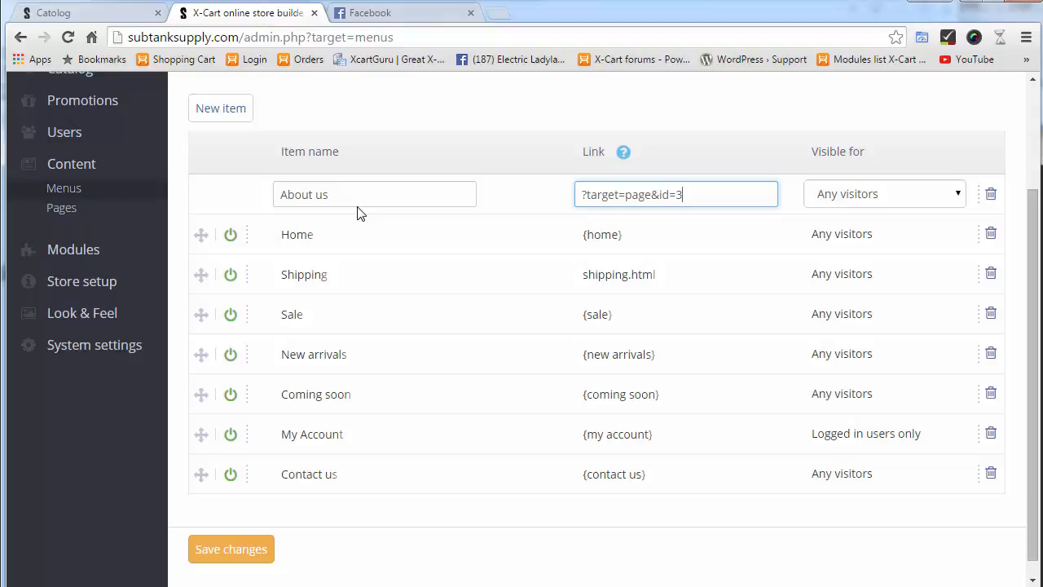
triple_click(674, 194)
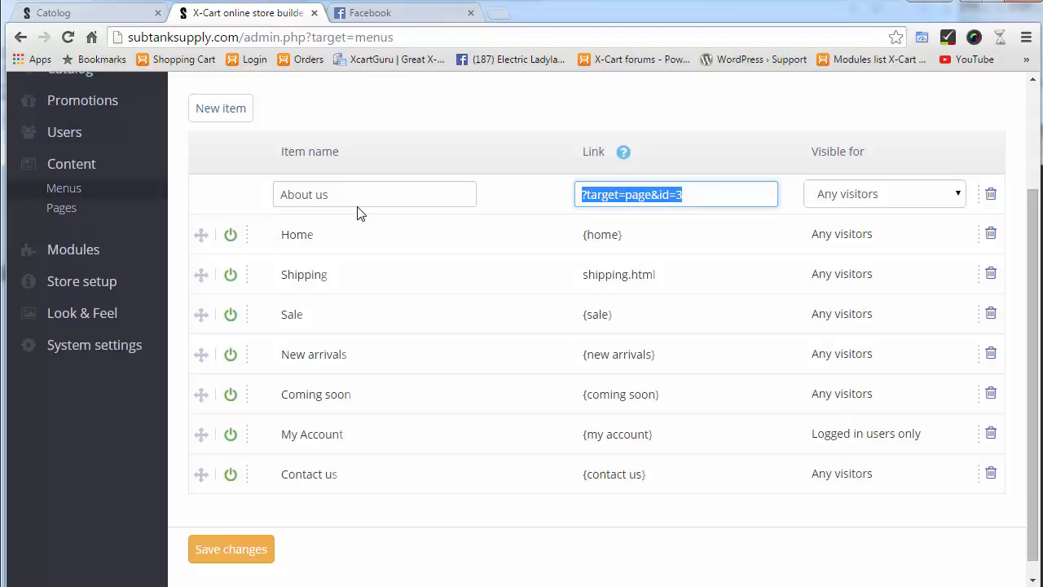
type("about-")
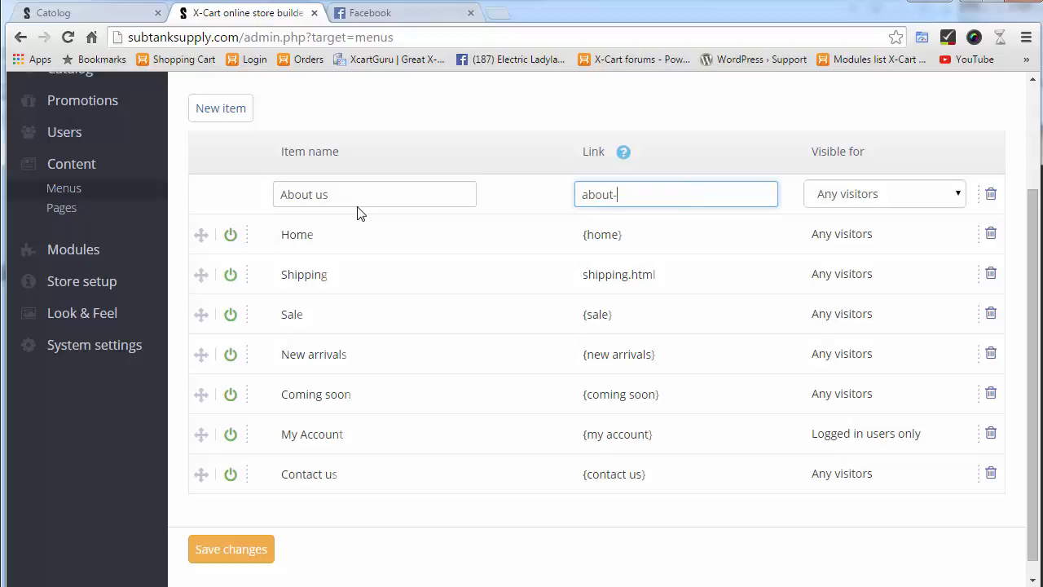
type("us.html")
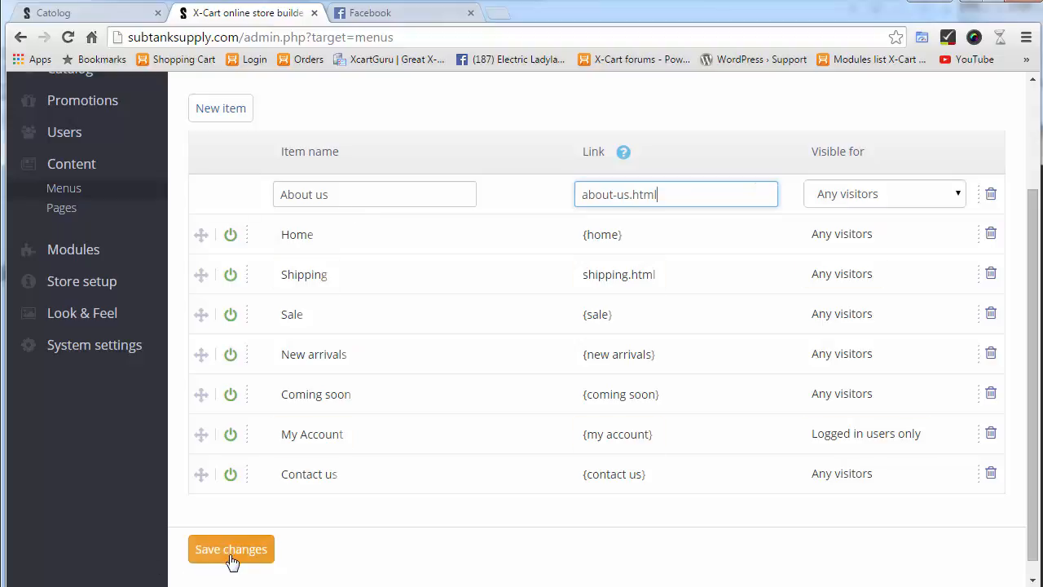
left_click(232, 547)
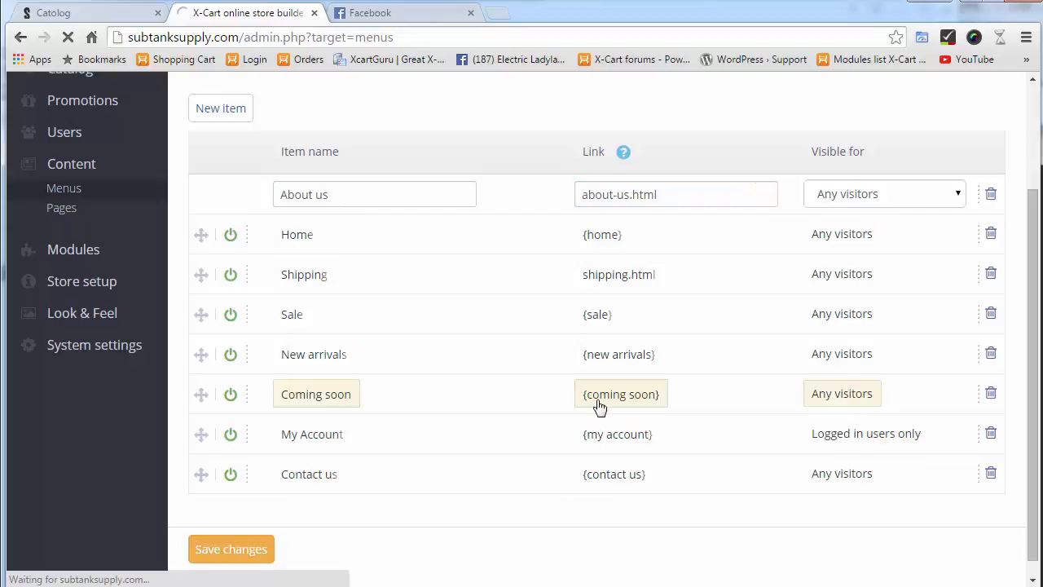
- Drag the About us row to directly after Home and save the menu order
left_click(231, 547)
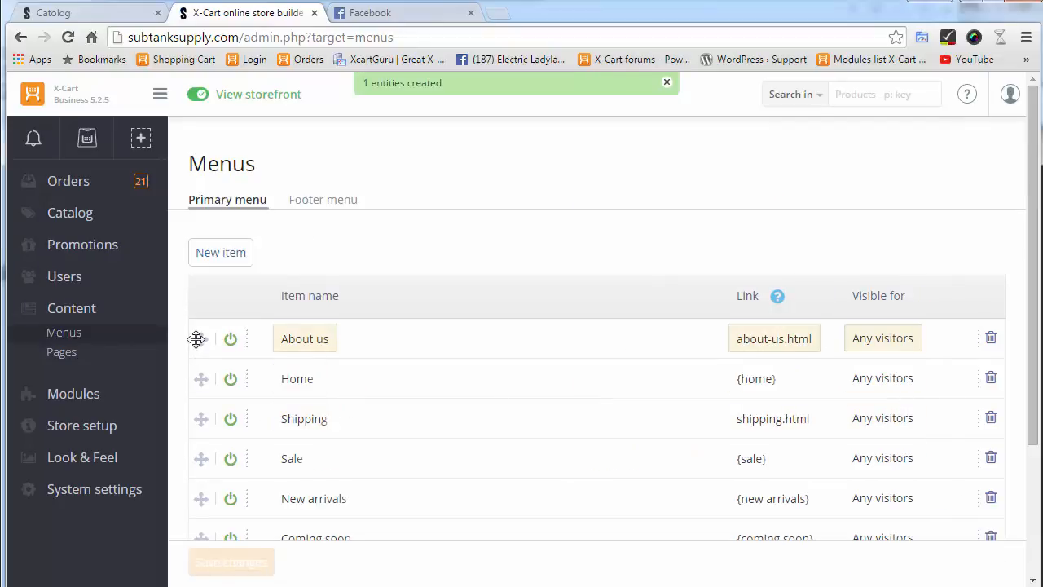
left_click_drag(202, 338, 202, 470)
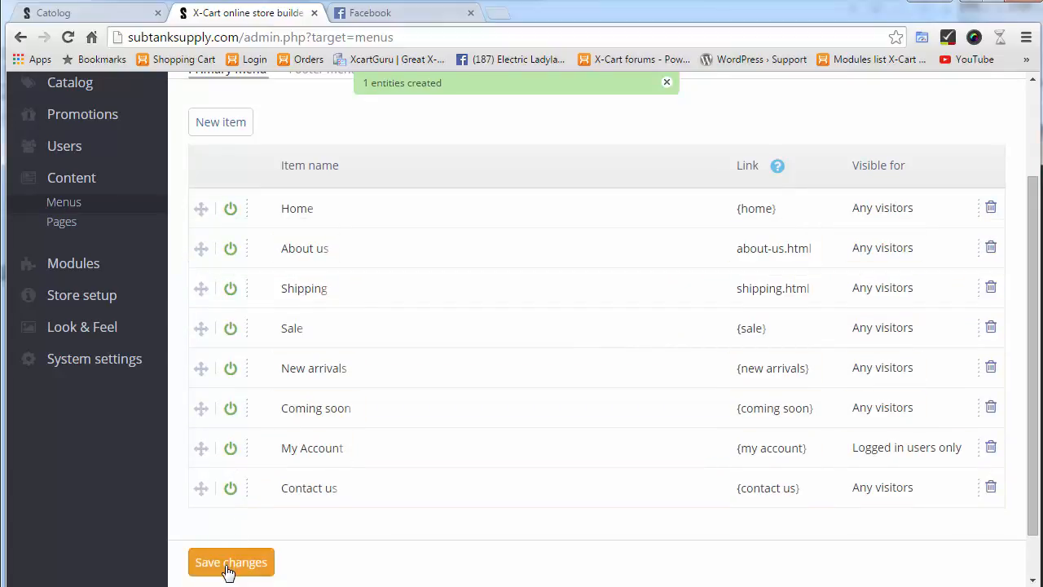
left_click(232, 560)
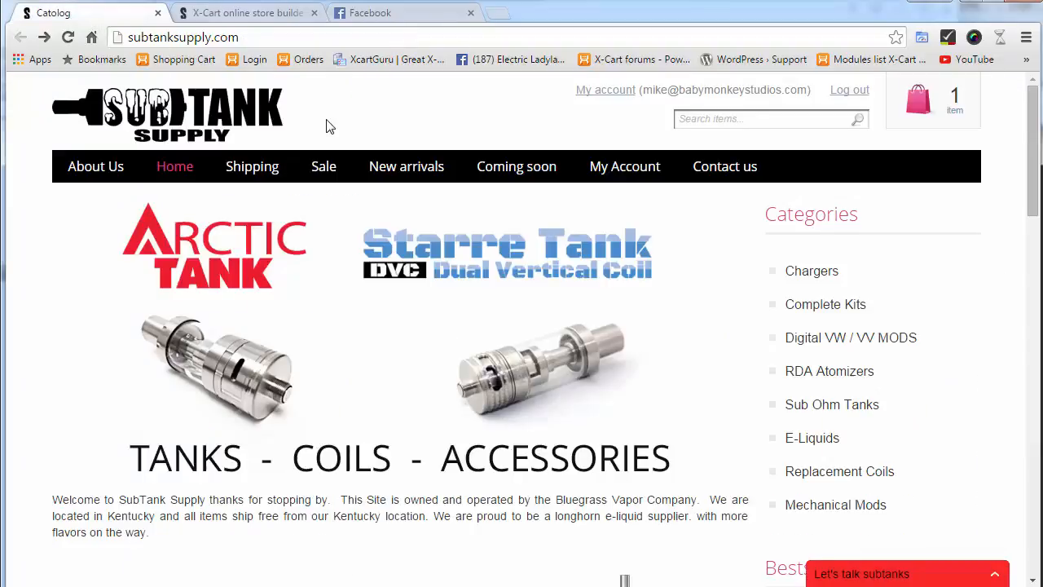
- Reload the storefront and visit the About Us page from the top navigation
left_click(406, 166)
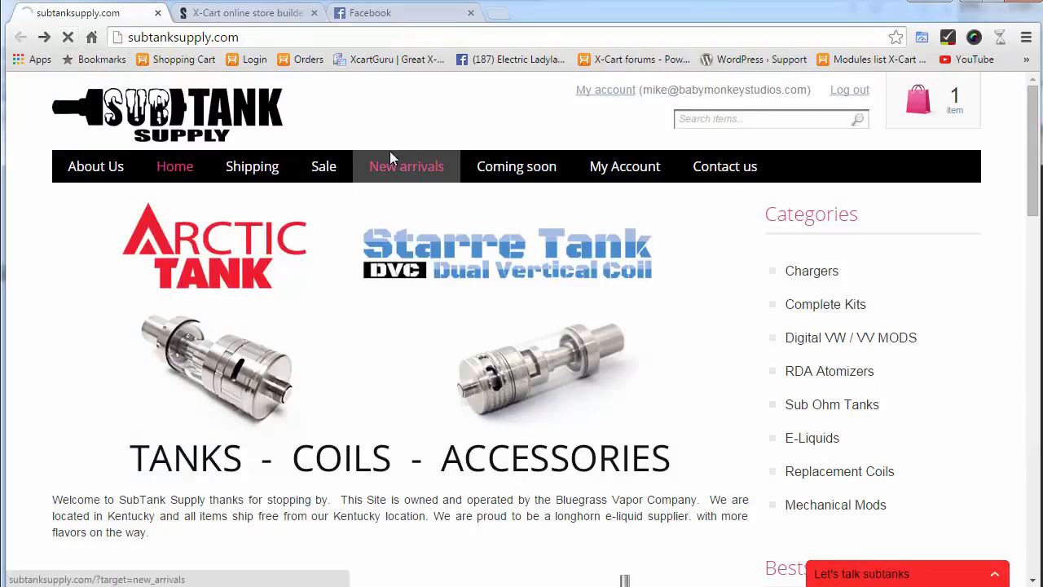
left_click(406, 166)
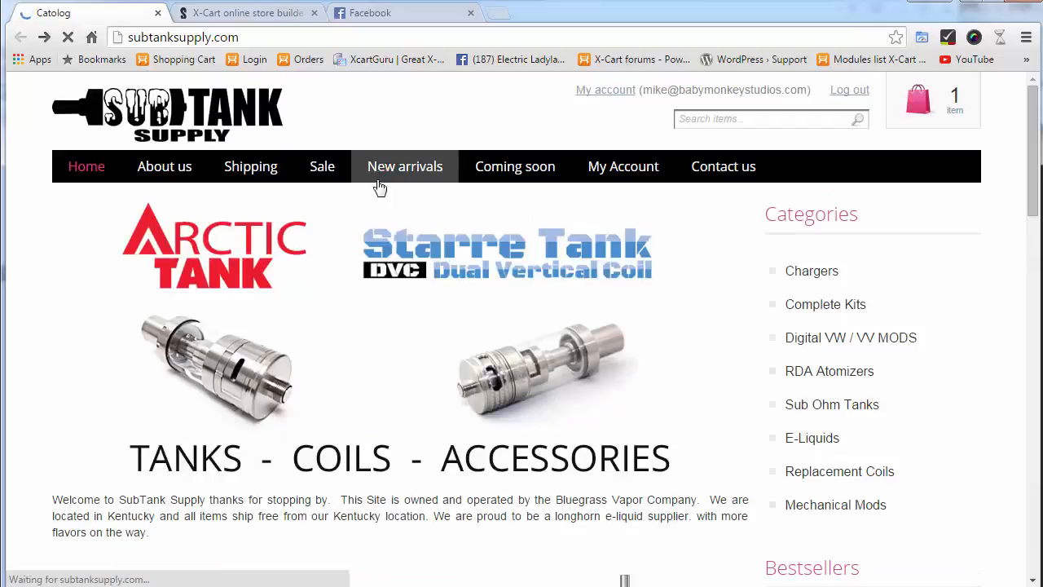
left_click(164, 166)
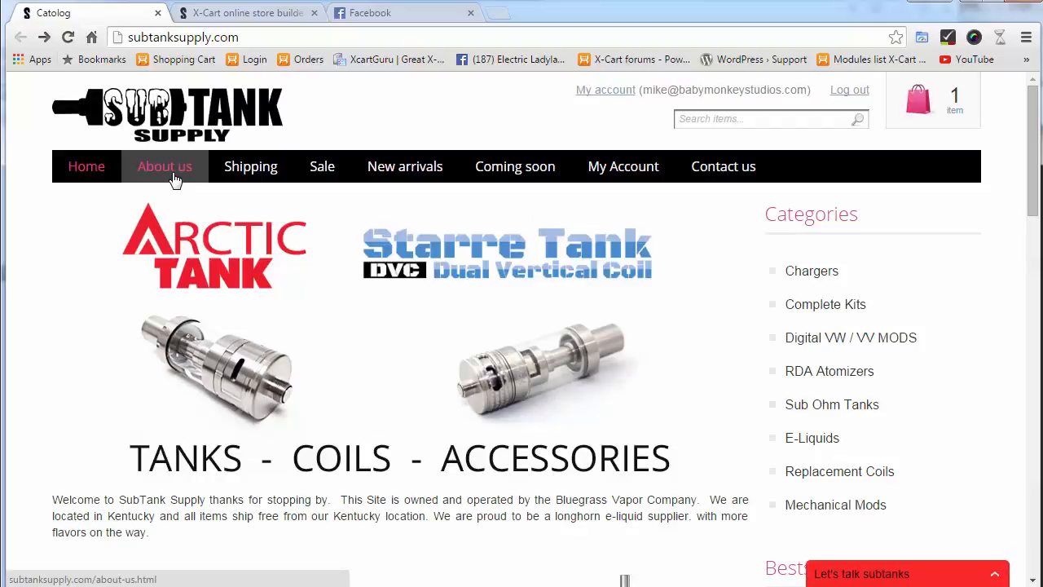
left_click(165, 166)
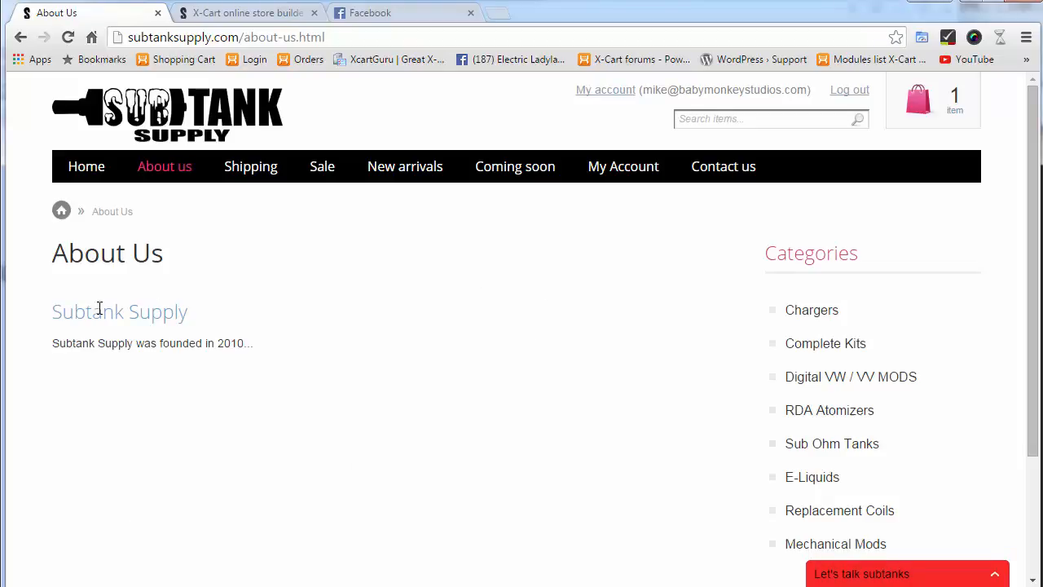
left_click_drag(97, 311, 248, 343)
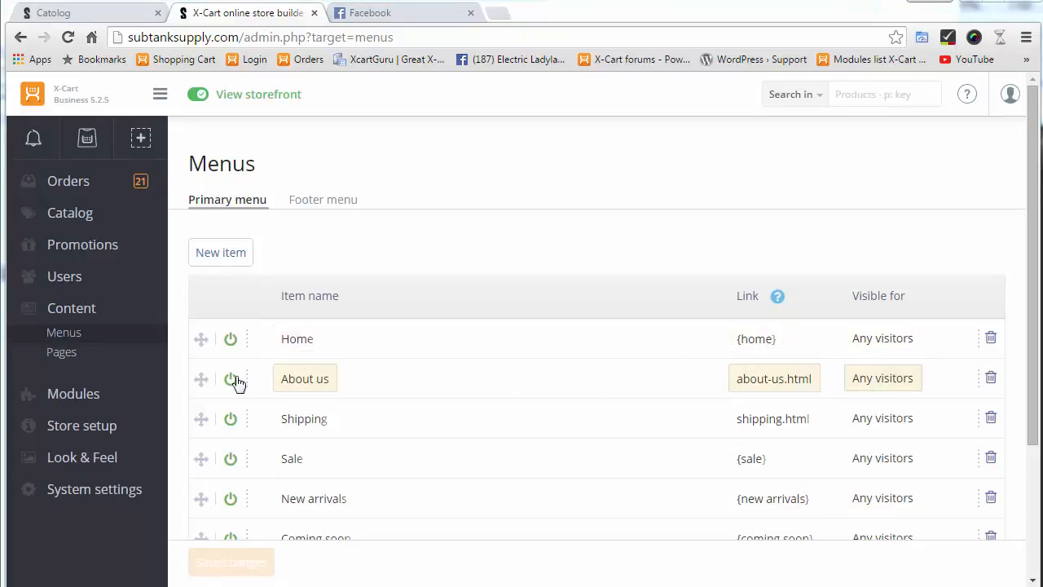
- Toggle the About us primary menu item off and review its 'Visible for' audience options
left_click(231, 378)
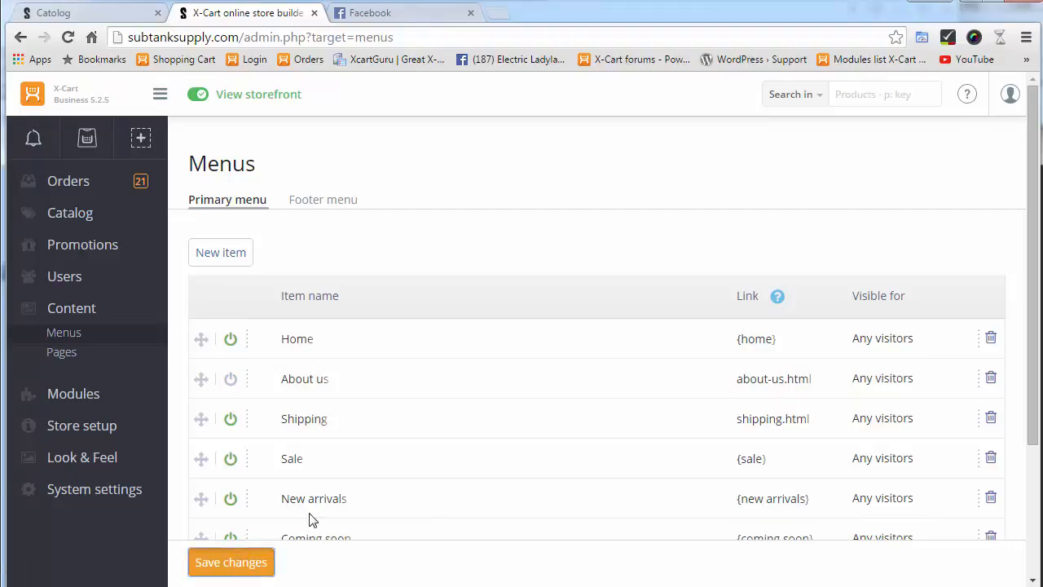
left_click(231, 560)
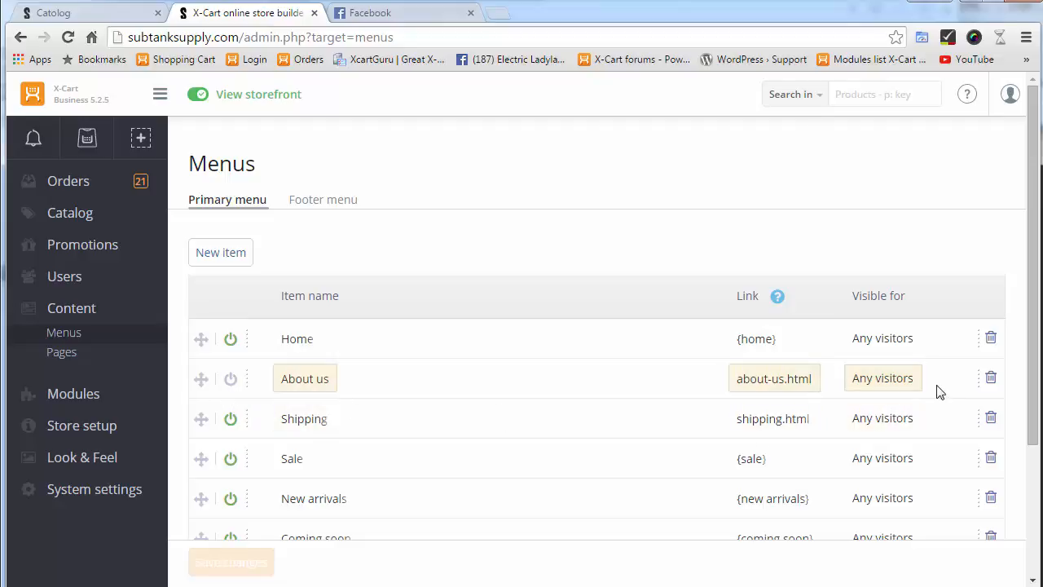
mouse_move(884, 378)
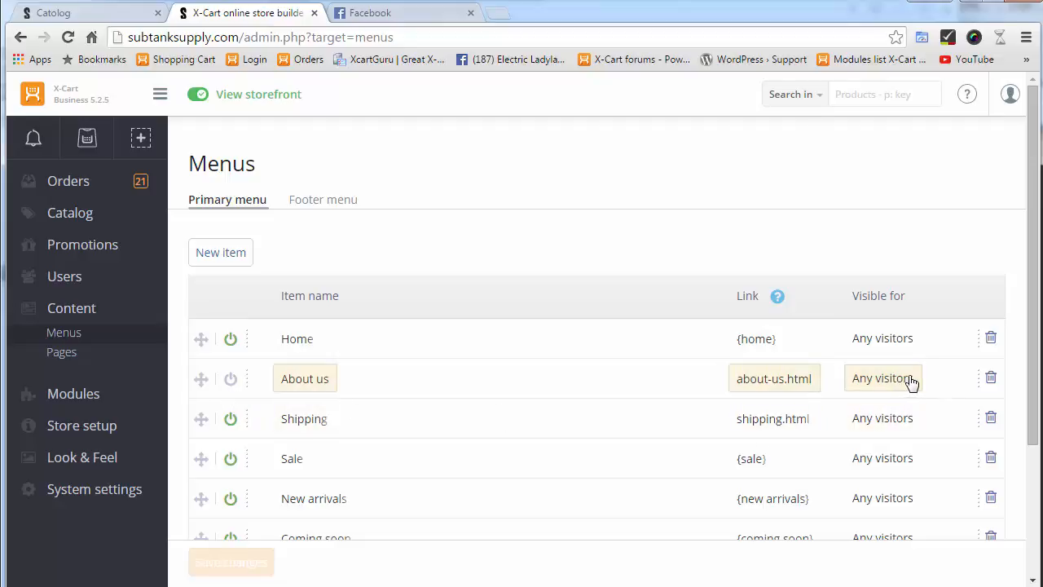
left_click(883, 378)
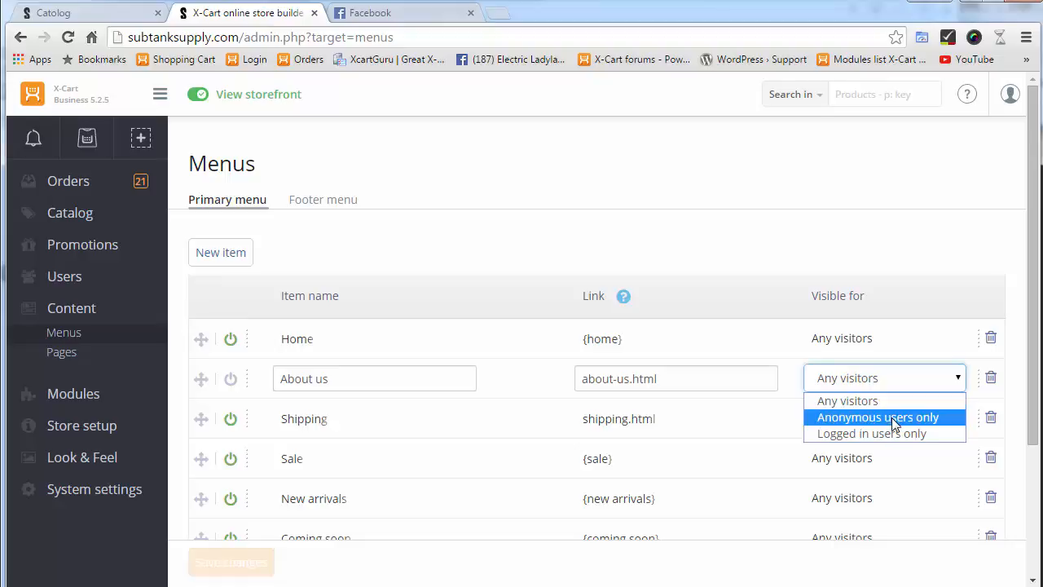
mouse_move(893, 433)
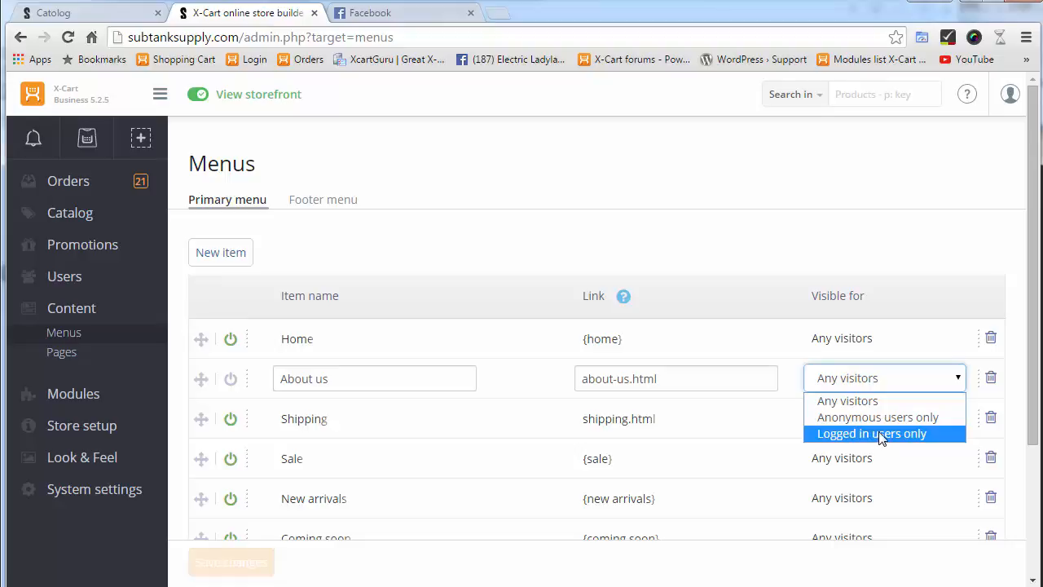
mouse_move(876, 417)
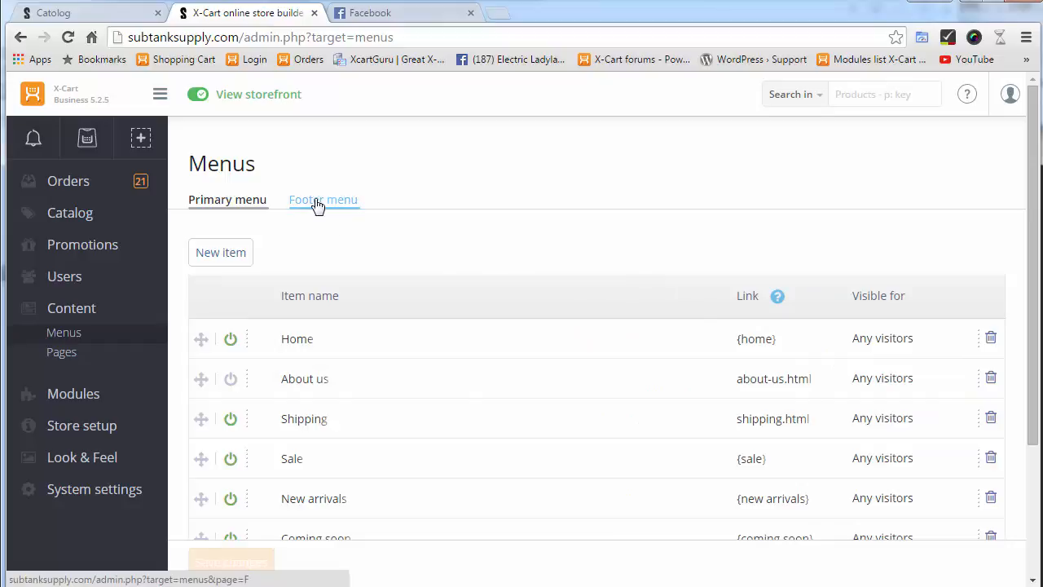
- In the Footer menu, add an 'About us' item linking to ?target=page&id=3 and save
left_click(322, 199)
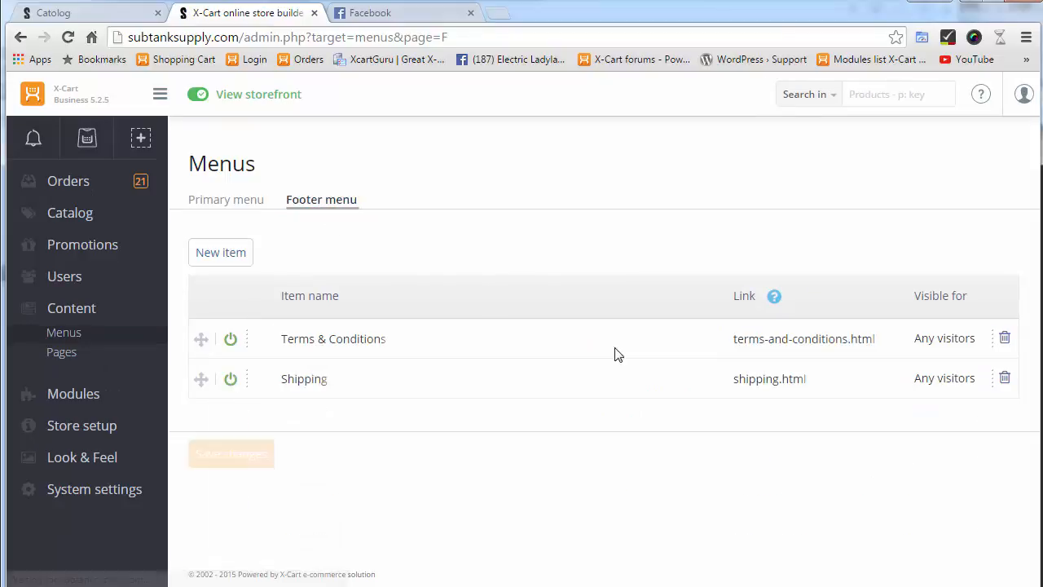
left_click(222, 251)
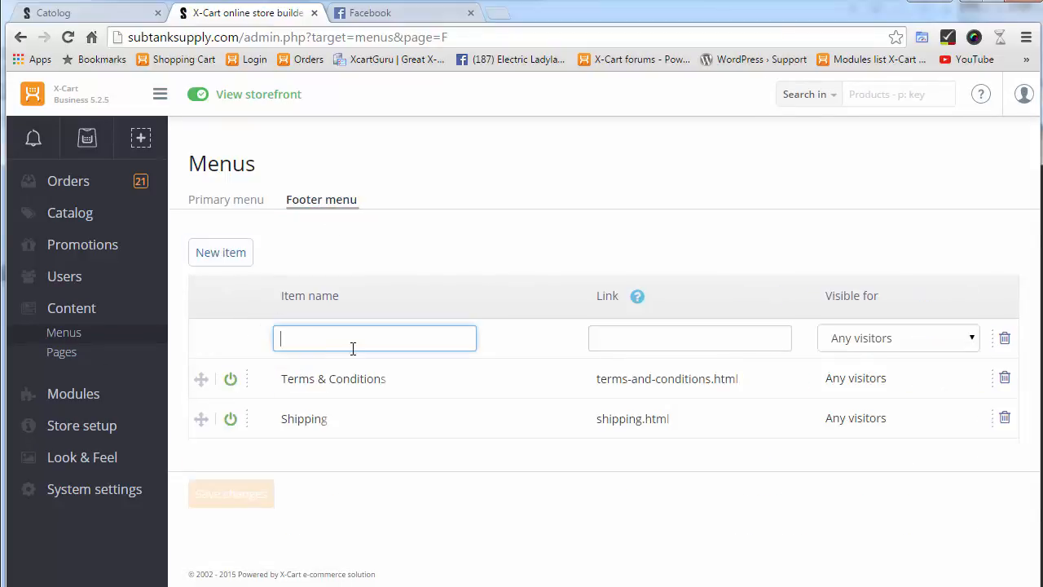
type("About us")
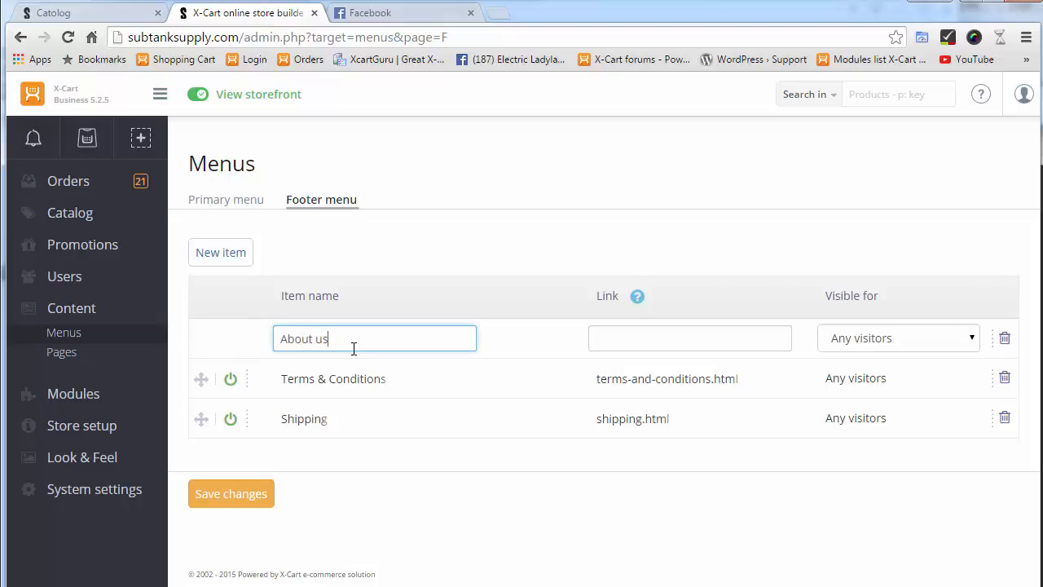
left_click(689, 337)
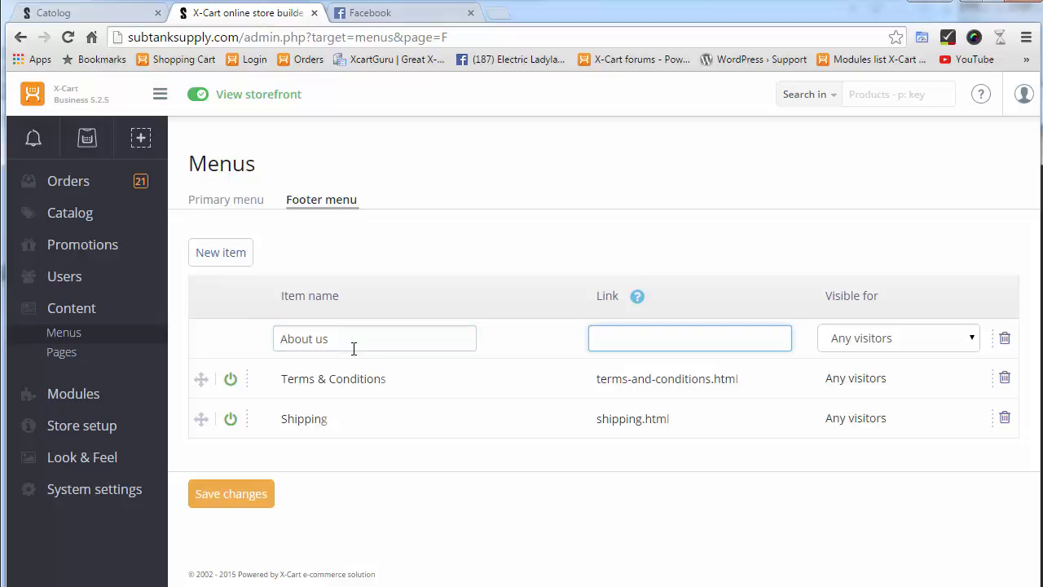
type("?target=page&id=3")
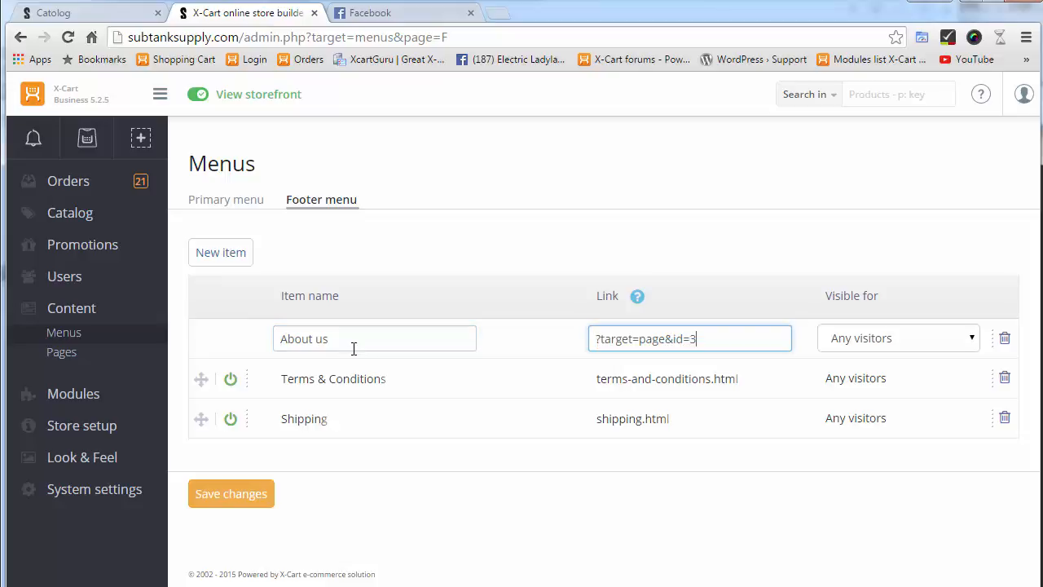
left_click(231, 492)
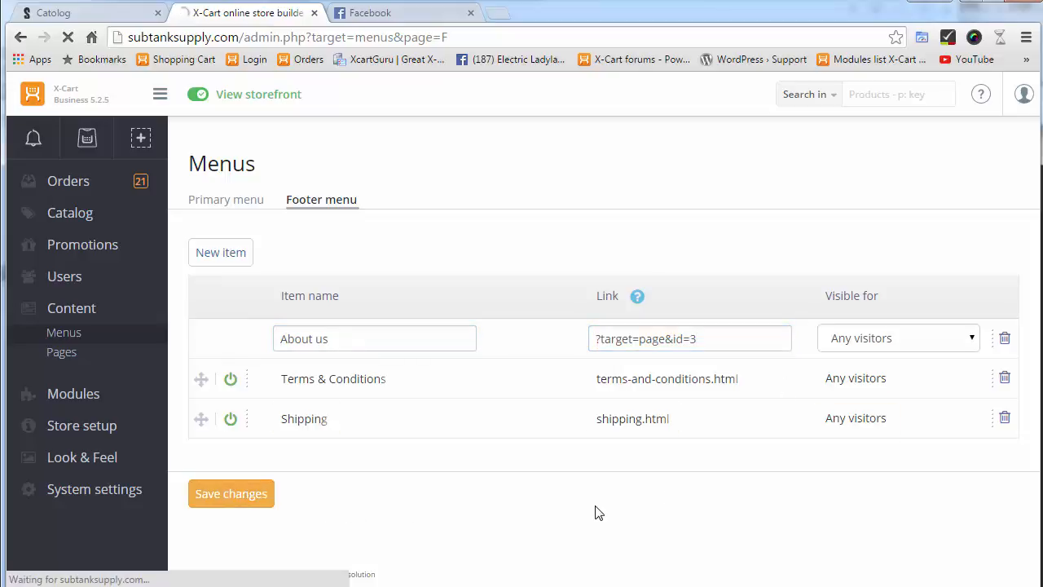
left_click(232, 492)
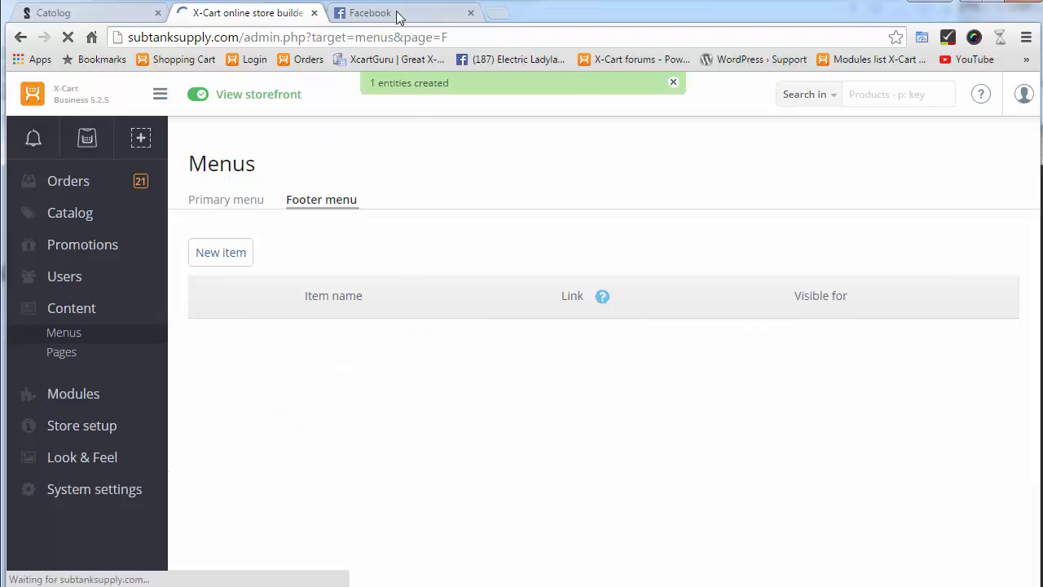